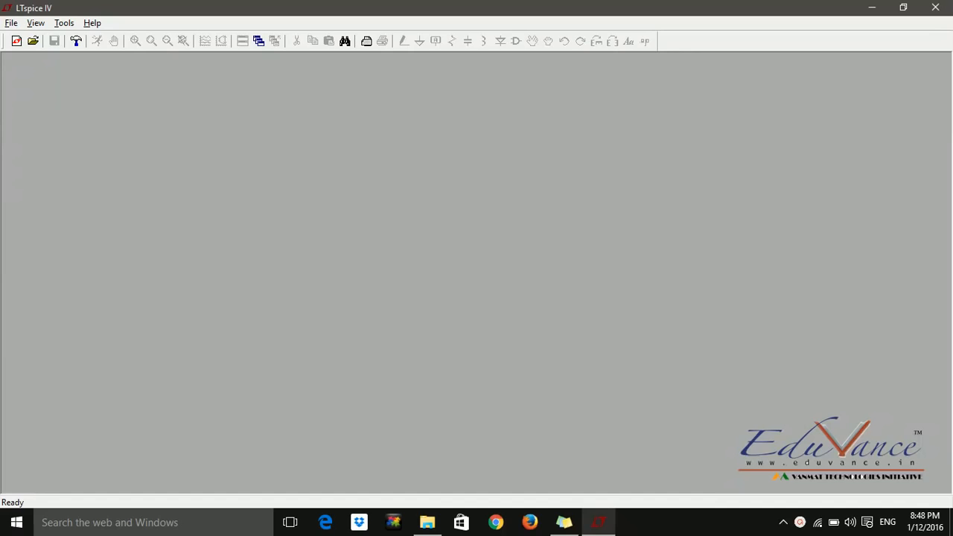
{"action": "mouse_move", "coordinate": [477, 321]}
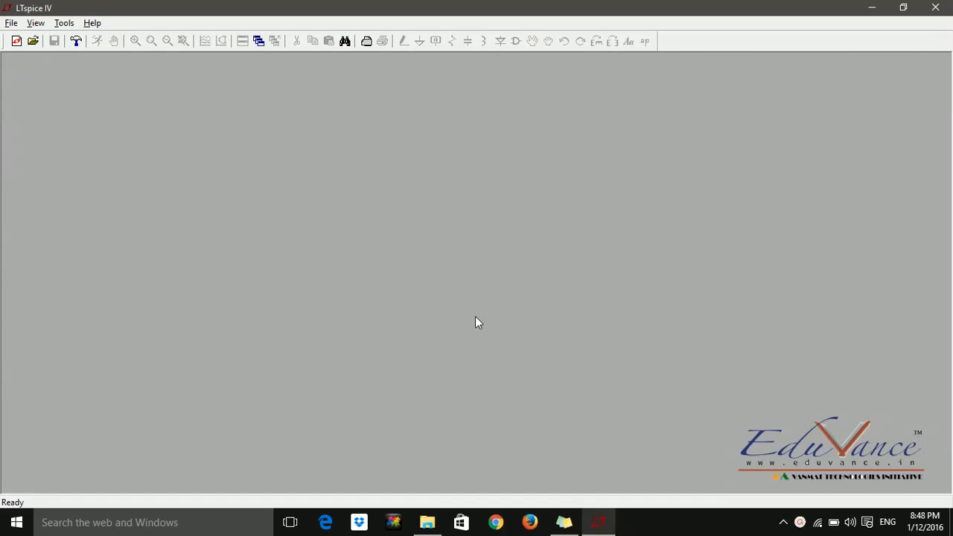
{"action": "mouse_move", "coordinate": [101, 41]}
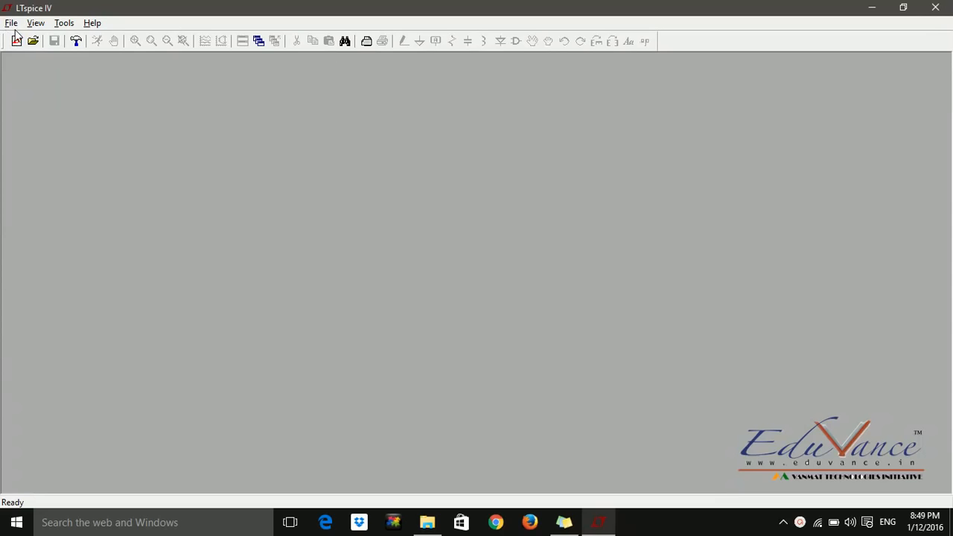
Create the new blank schematic Draft1 and look over the toolbar tools.
{"action": "left_click", "coordinate": [11, 23]}
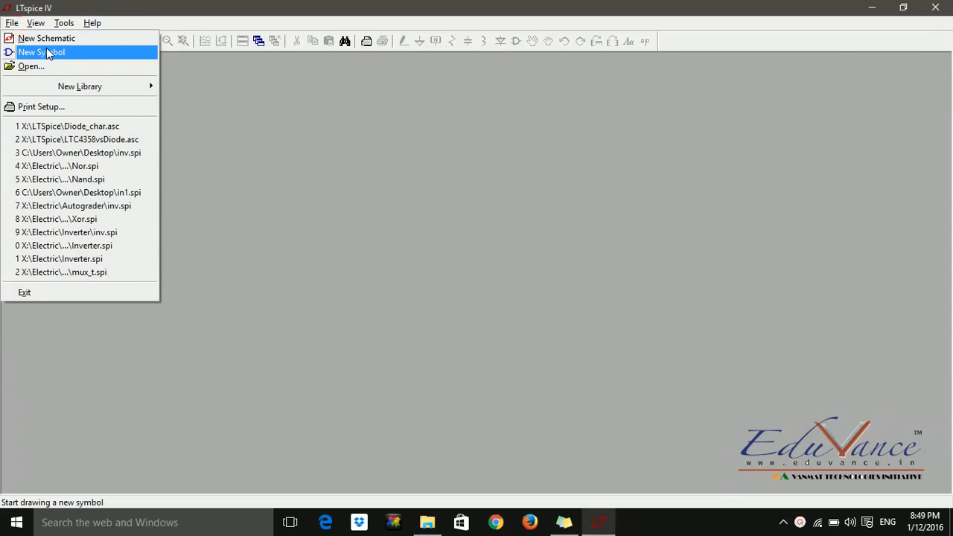
{"action": "mouse_move", "coordinate": [46, 38]}
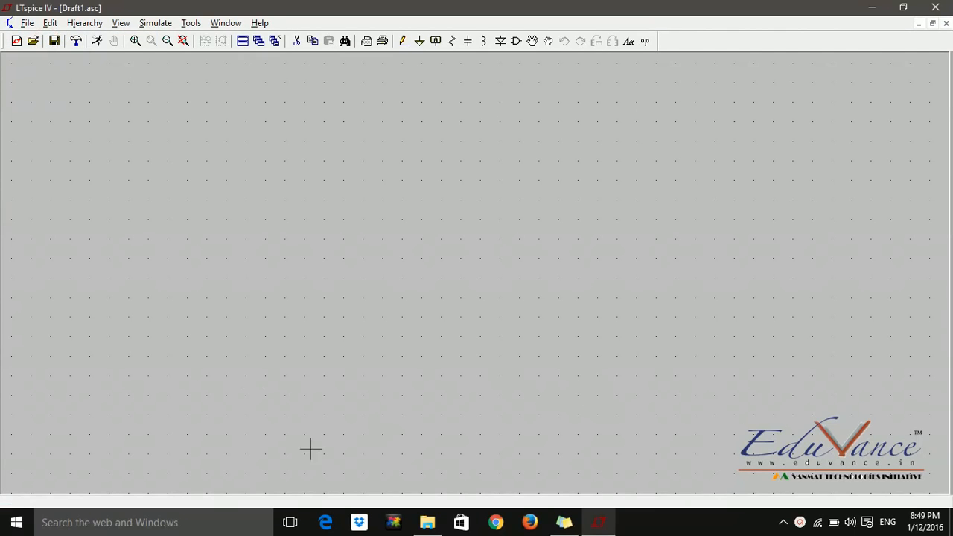
{"action": "mouse_move", "coordinate": [474, 100]}
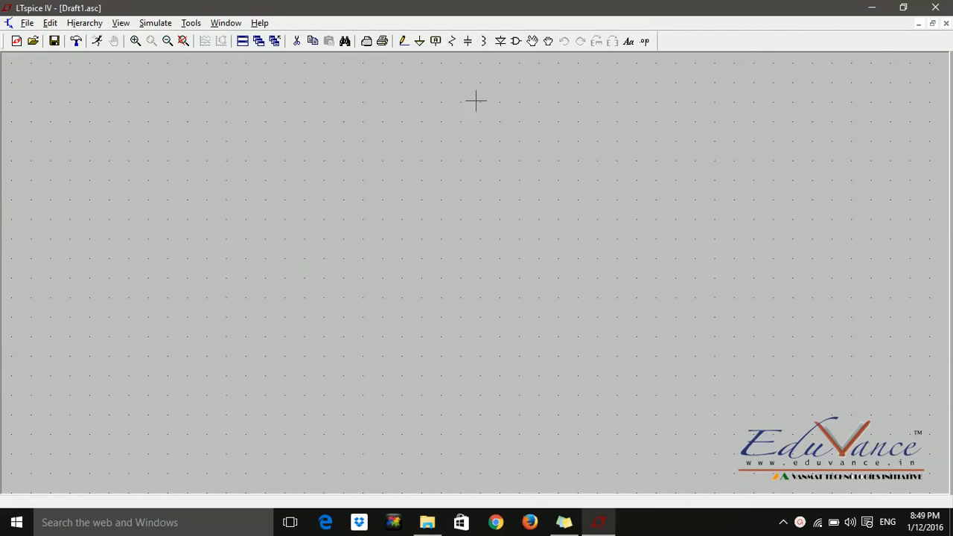
{"action": "mouse_move", "coordinate": [409, 198]}
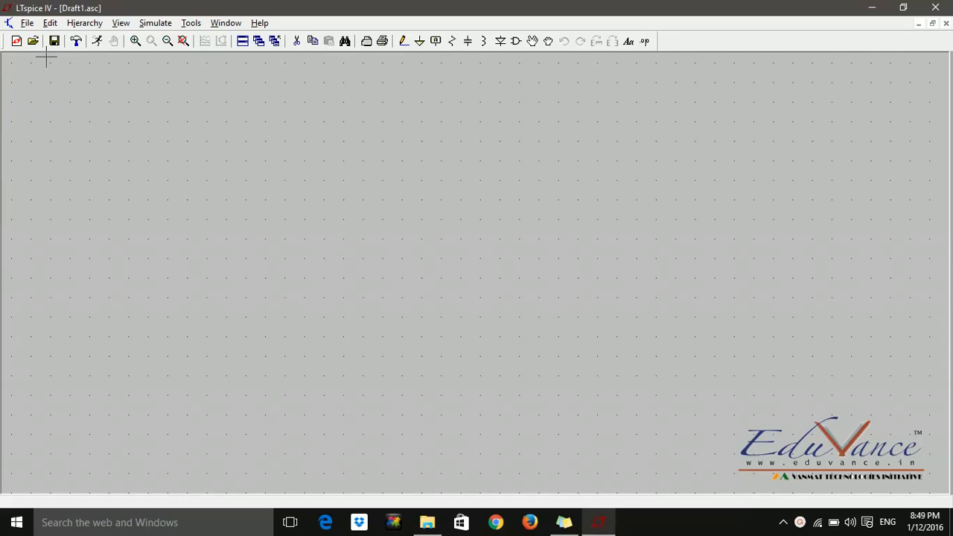
{"action": "mouse_move", "coordinate": [96, 47]}
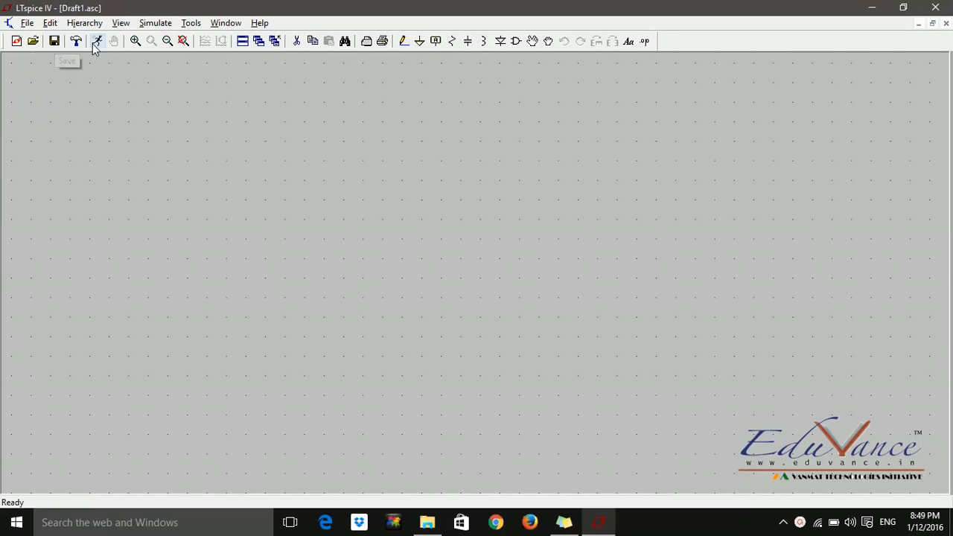
{"action": "mouse_move", "coordinate": [97, 50]}
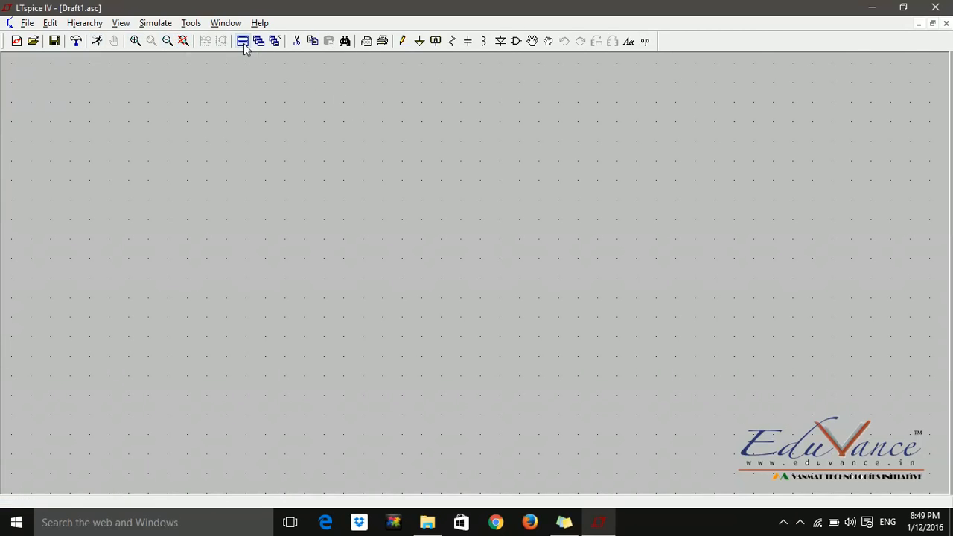
{"action": "left_click", "coordinate": [241, 41]}
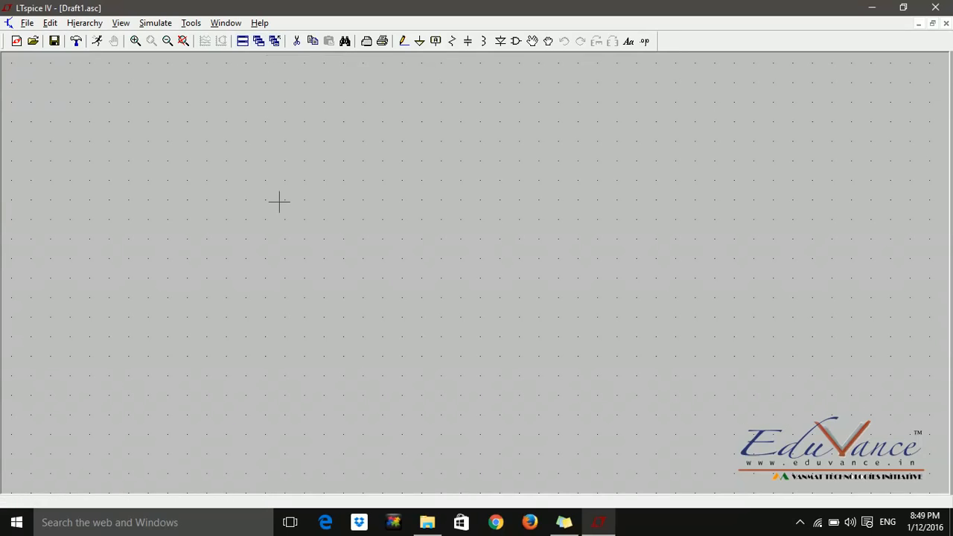
{"action": "mouse_move", "coordinate": [264, 284]}
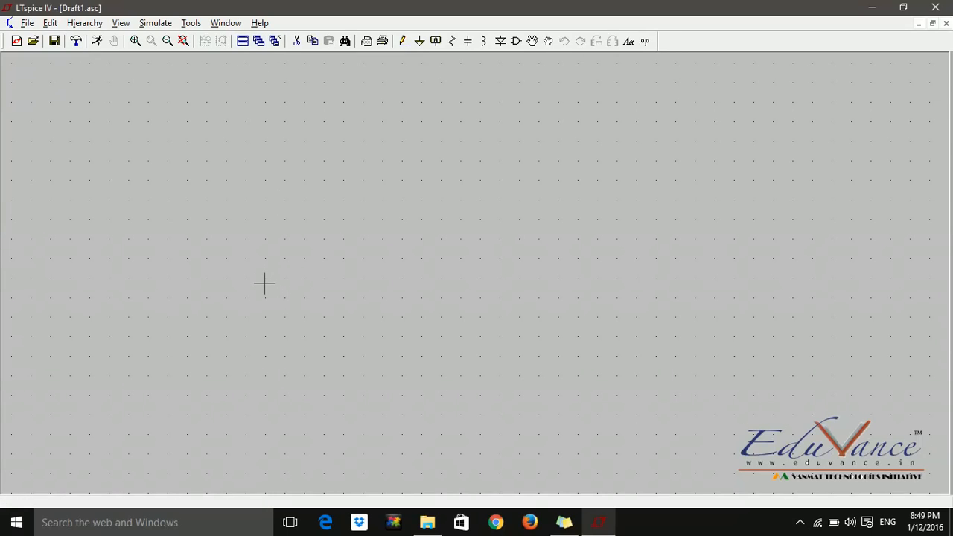
{"action": "mouse_move", "coordinate": [460, 133]}
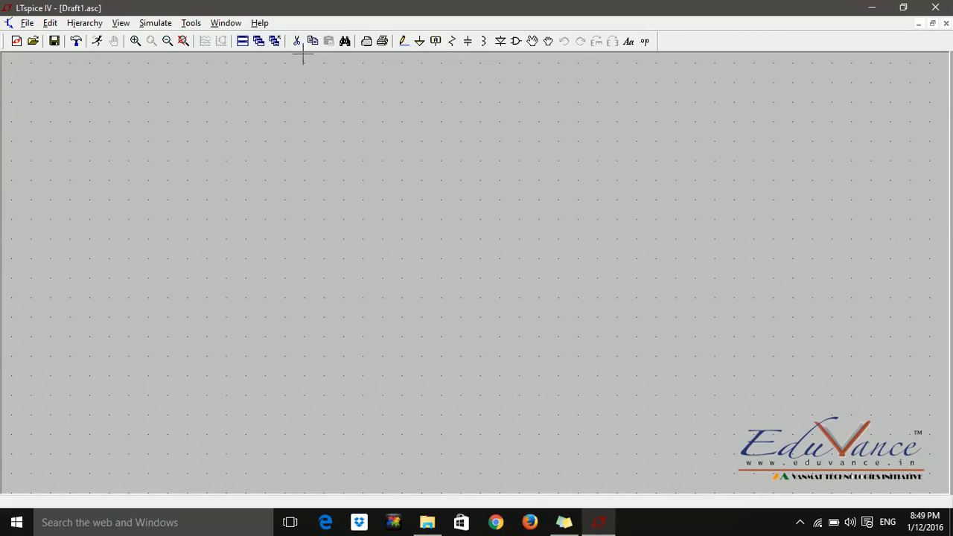
{"action": "mouse_move", "coordinate": [296, 41]}
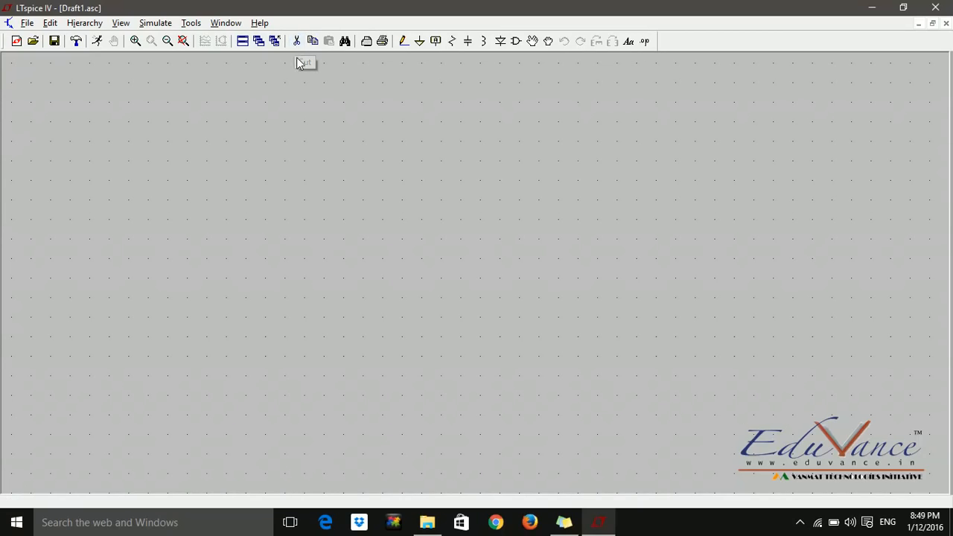
{"action": "mouse_move", "coordinate": [312, 41]}
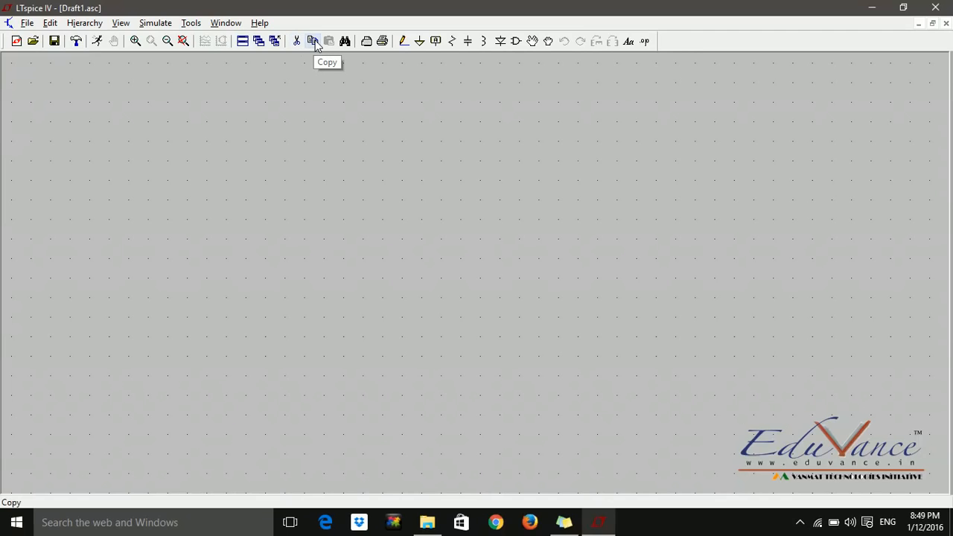
{"action": "mouse_move", "coordinate": [400, 102]}
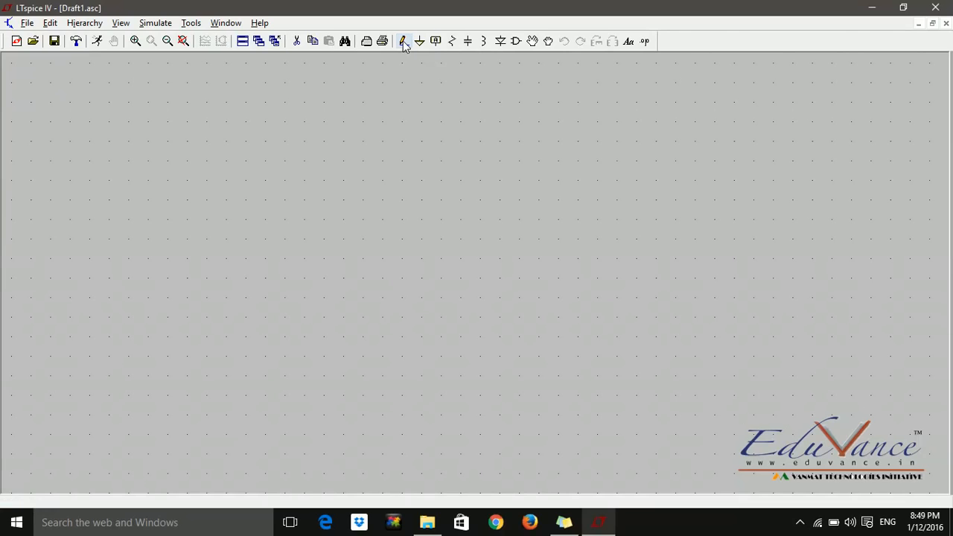
{"action": "left_click", "coordinate": [403, 41]}
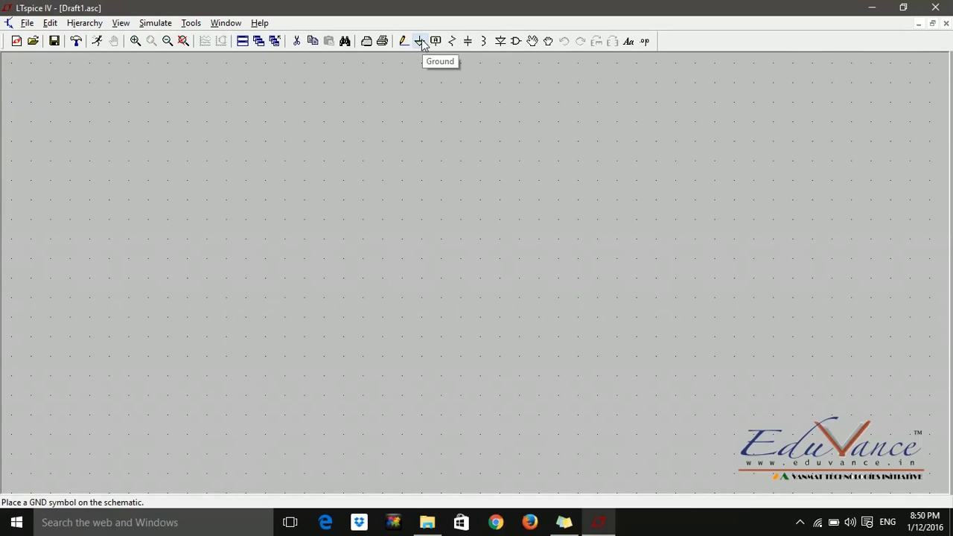
{"action": "mouse_move", "coordinate": [451, 41]}
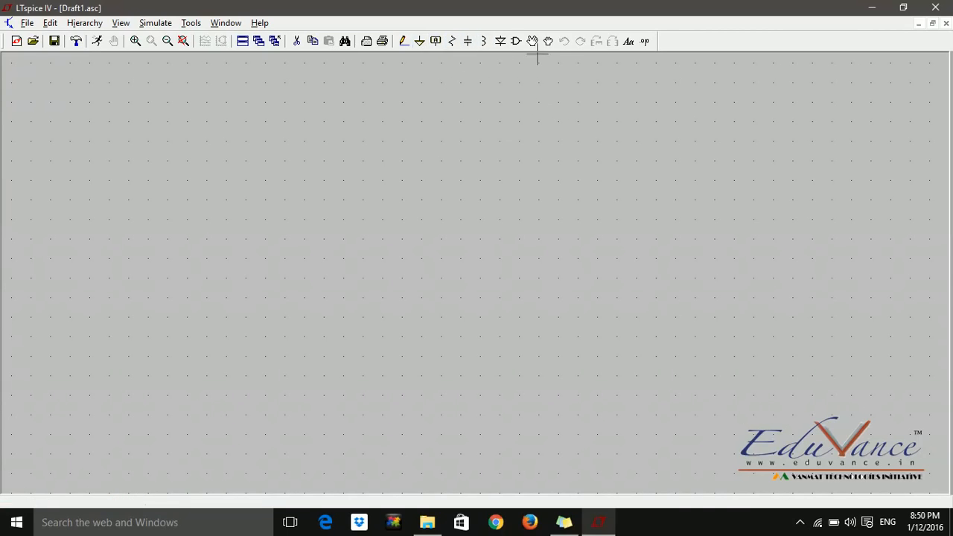
{"action": "mouse_move", "coordinate": [532, 41]}
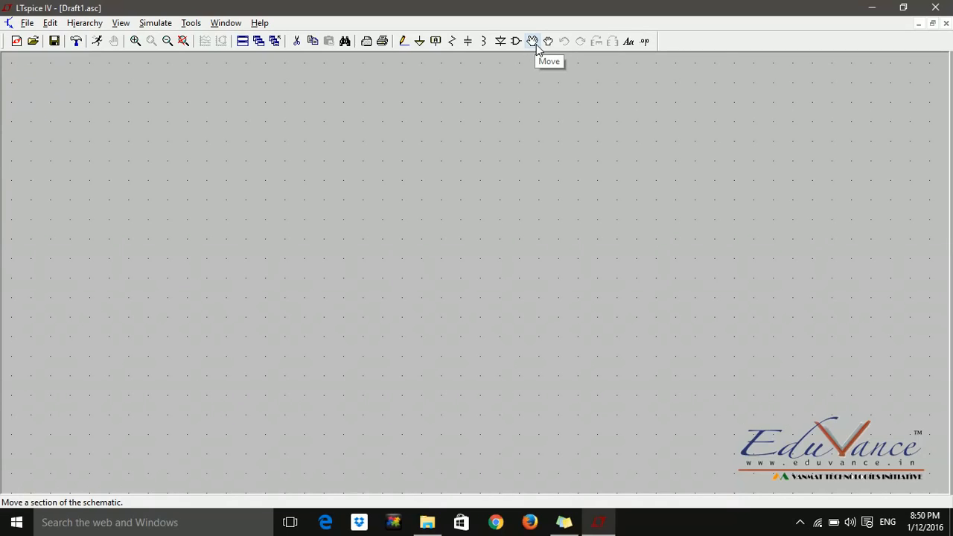
{"action": "mouse_move", "coordinate": [547, 41]}
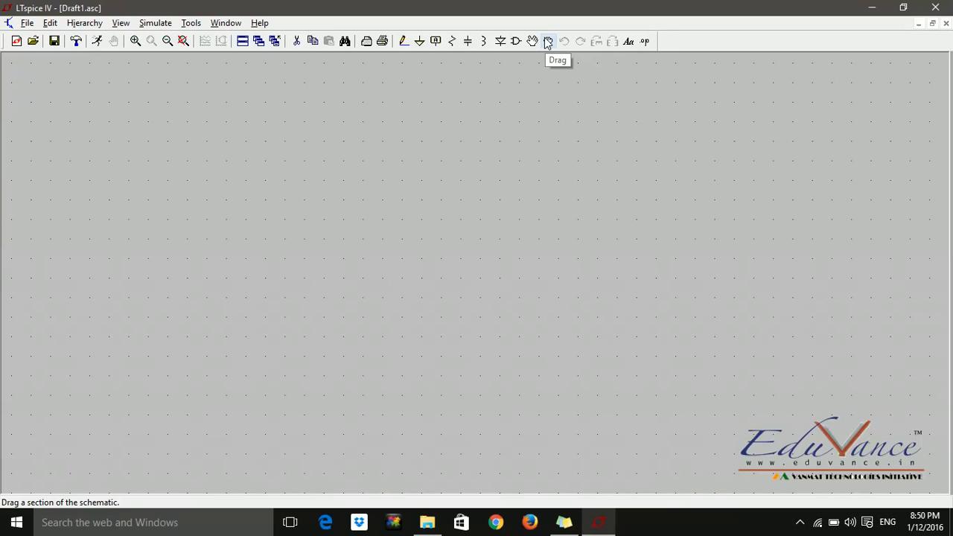
{"action": "mouse_move", "coordinate": [528, 117]}
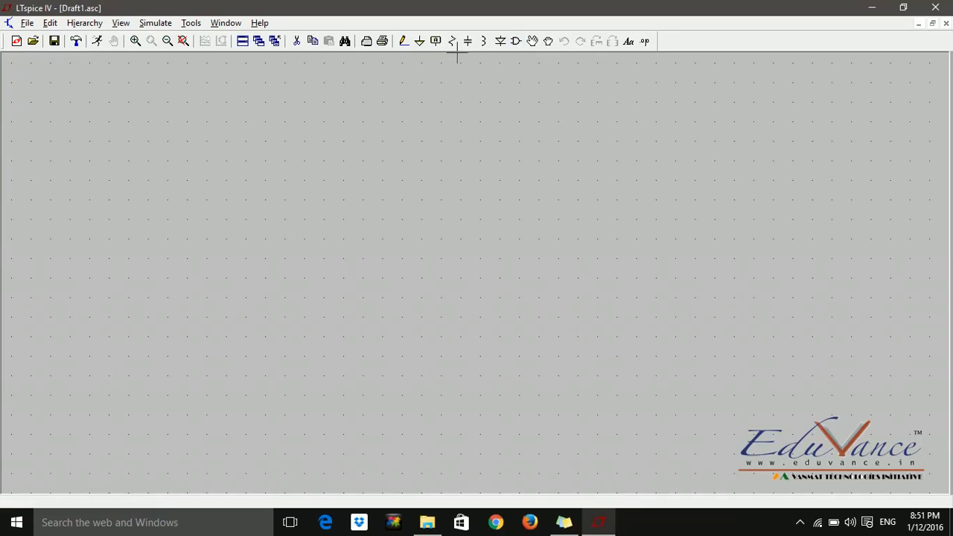
{"action": "mouse_move", "coordinate": [500, 41]}
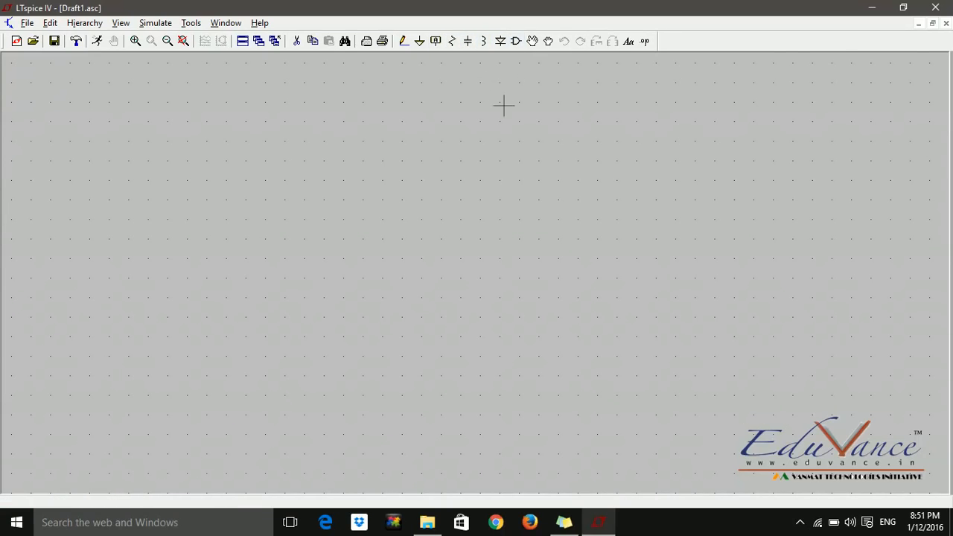
{"action": "mouse_move", "coordinate": [518, 57]}
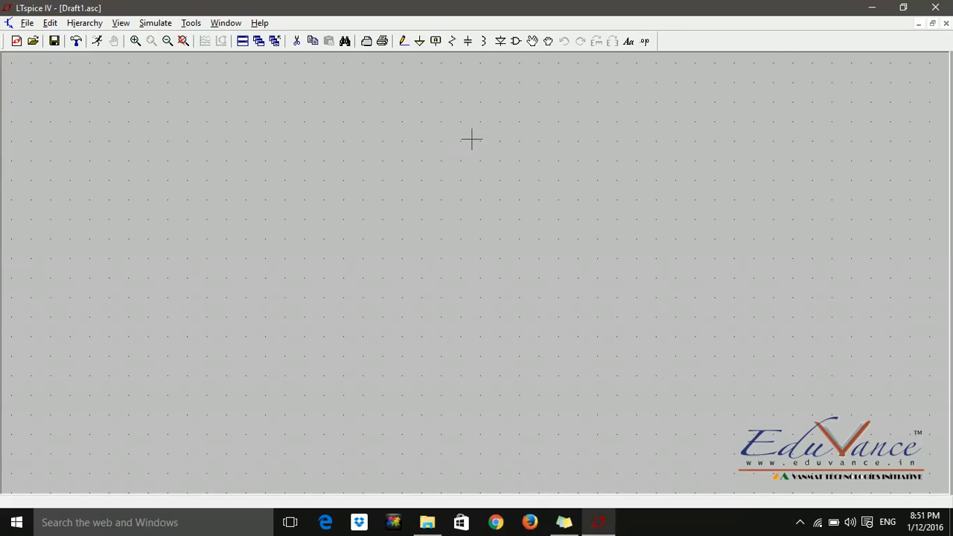
{"action": "mouse_move", "coordinate": [515, 41]}
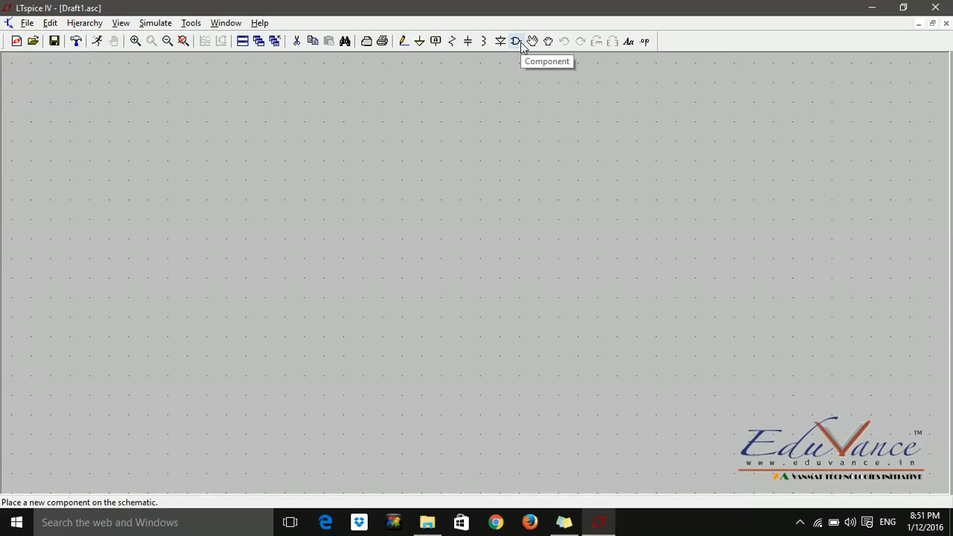
Search the component library for 'vol' and select the voltage source.
{"action": "left_click", "coordinate": [515, 41]}
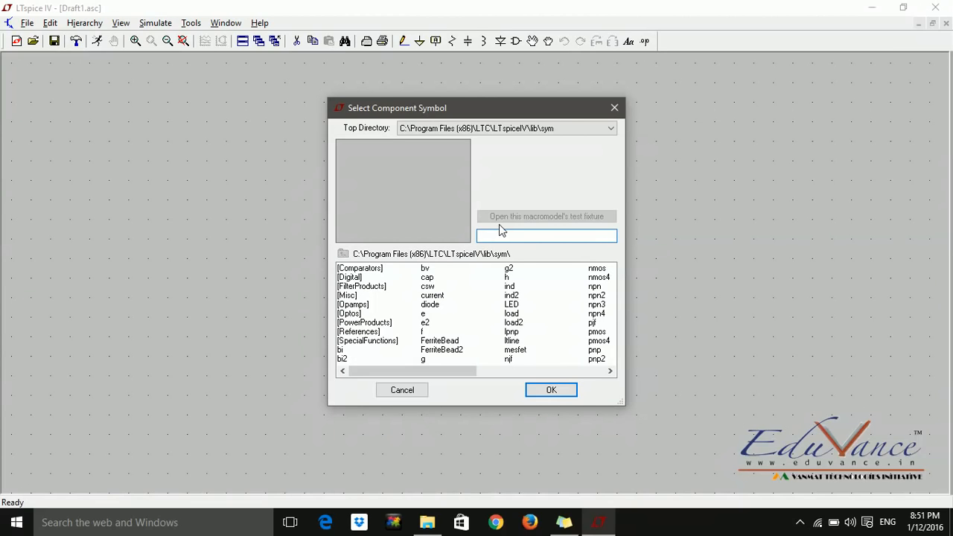
{"action": "left_click", "coordinate": [546, 235]}
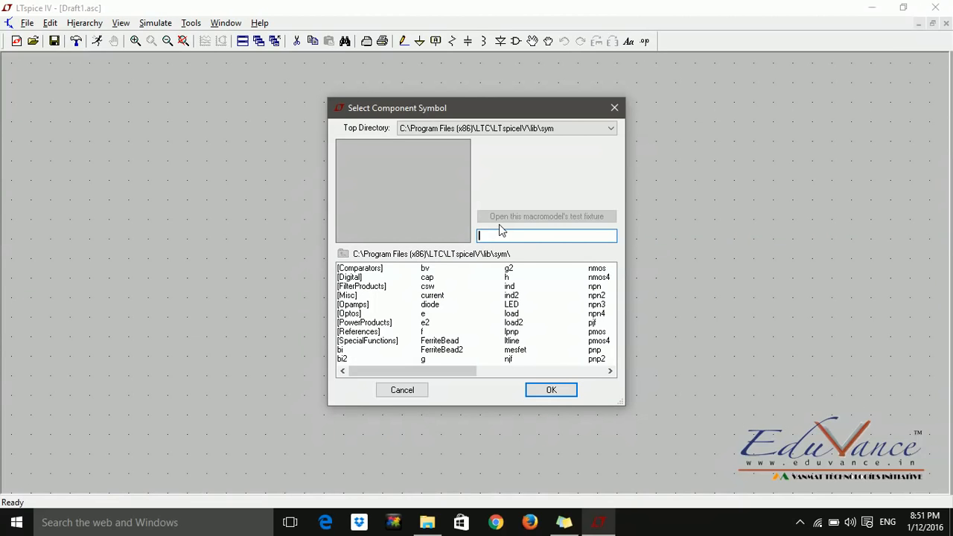
{"action": "type", "text": "vol"}
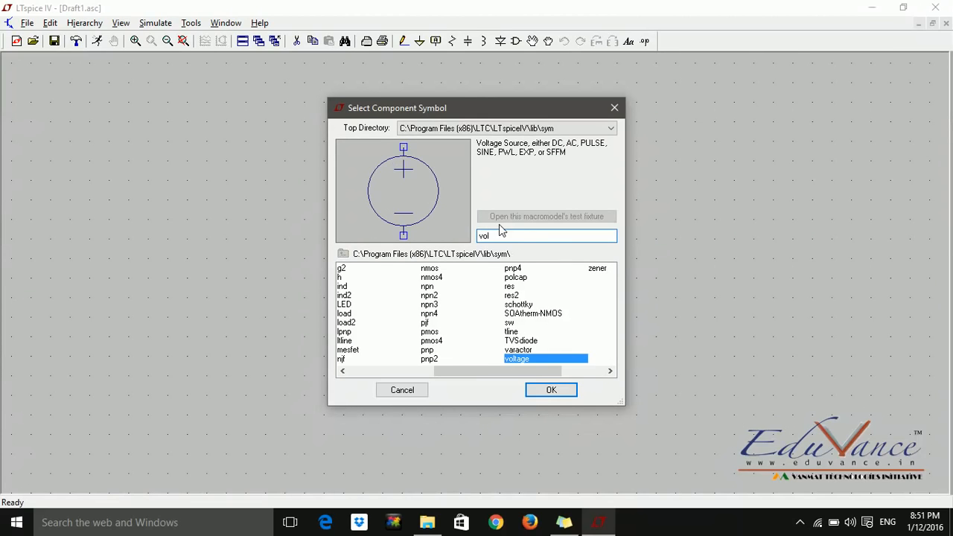
{"action": "mouse_move", "coordinate": [523, 359]}
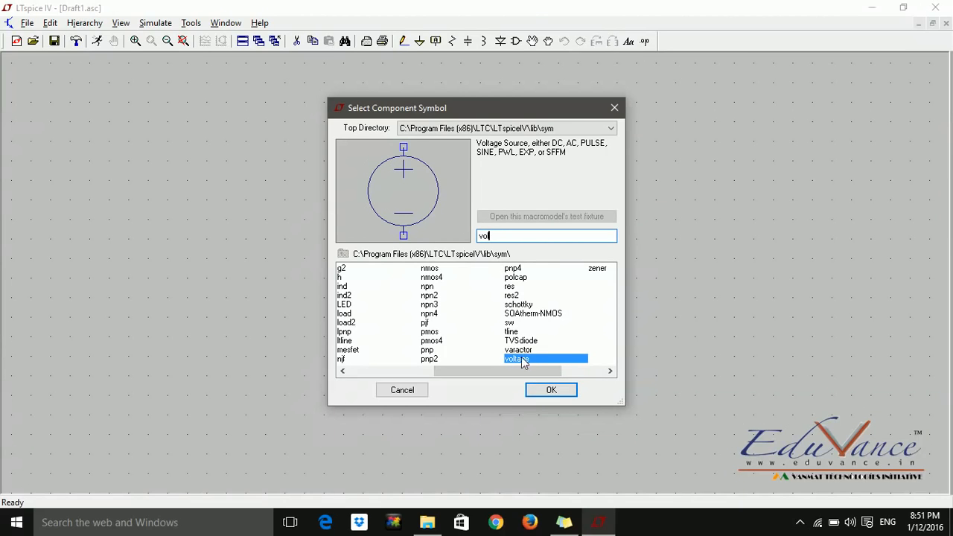
{"action": "left_click", "coordinate": [550, 389]}
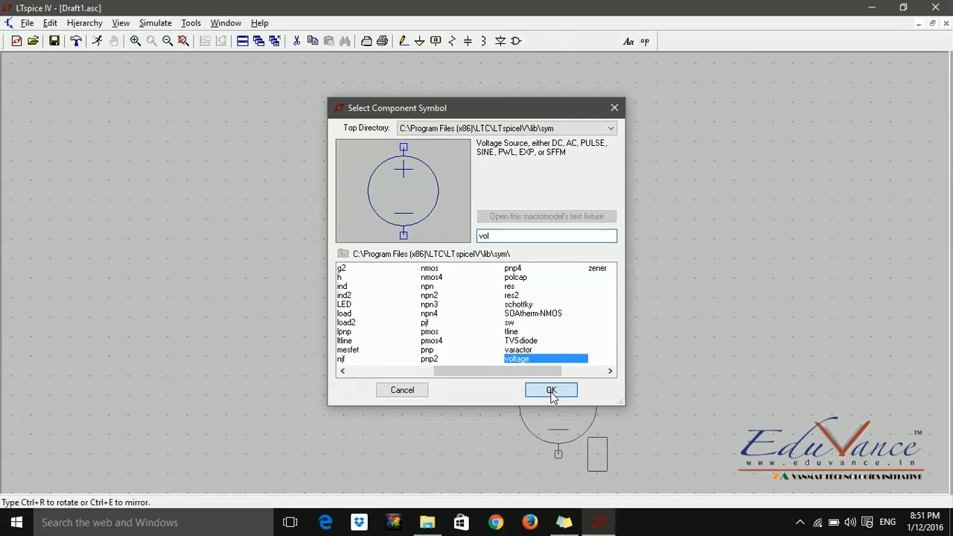
Place voltage source V1 on the blank Draft1 canvas.
{"action": "left_click", "coordinate": [551, 390]}
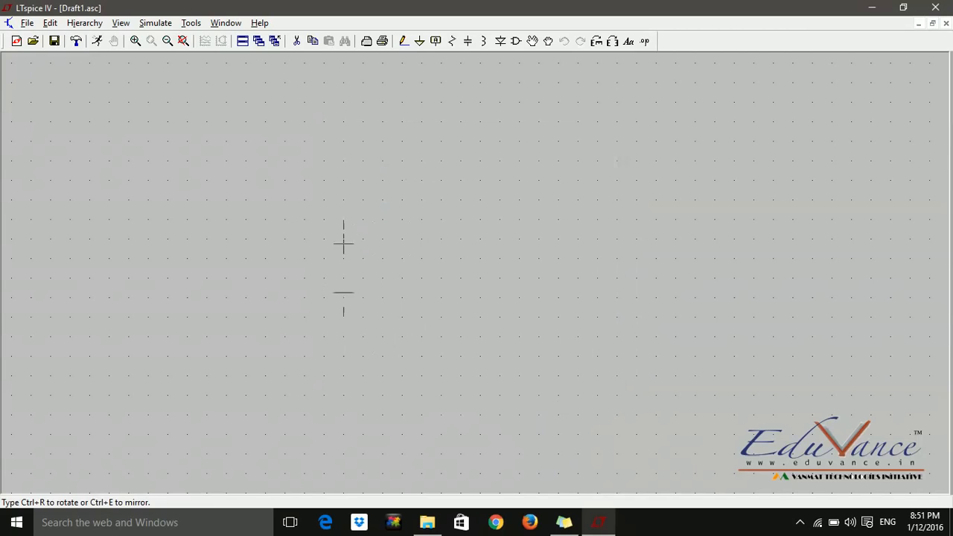
{"action": "mouse_move", "coordinate": [324, 185]}
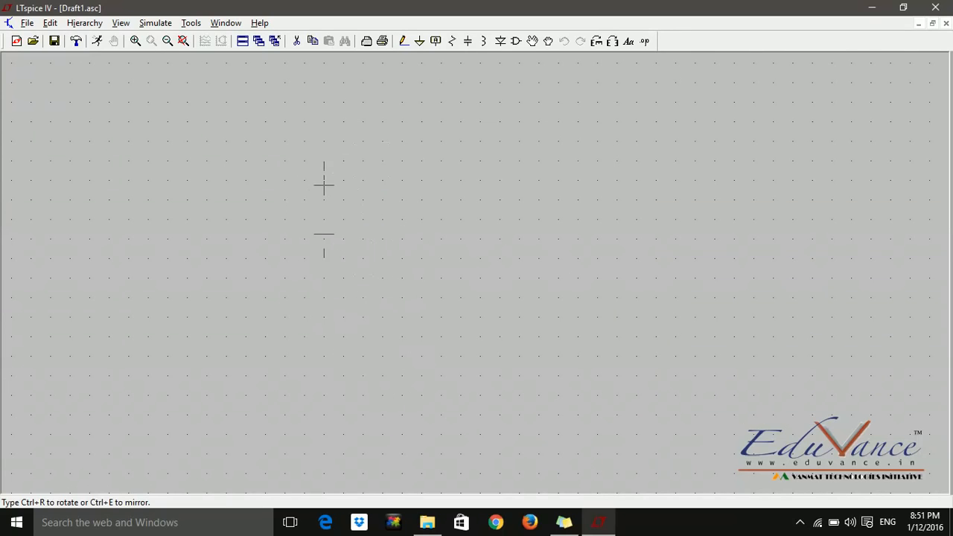
{"action": "mouse_move", "coordinate": [363, 223]}
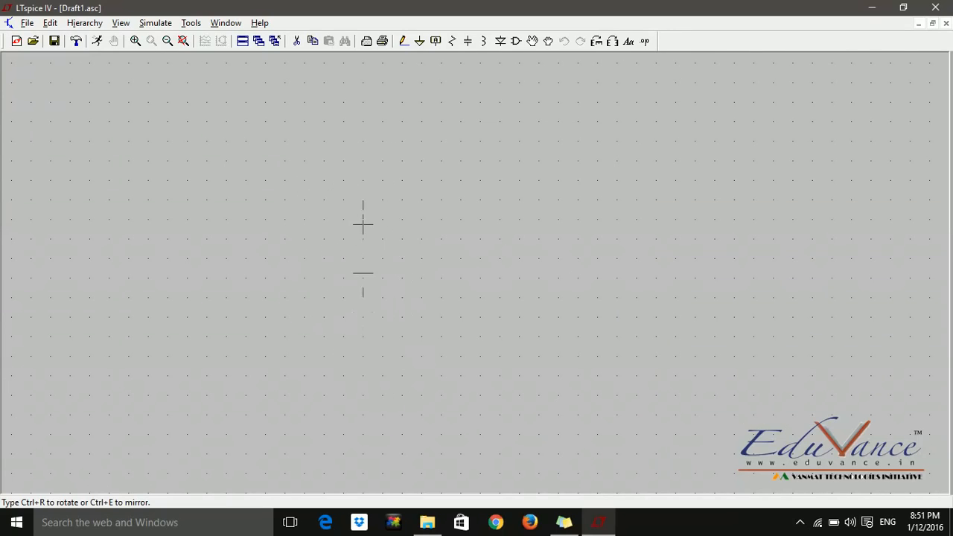
{"action": "left_click", "coordinate": [342, 305]}
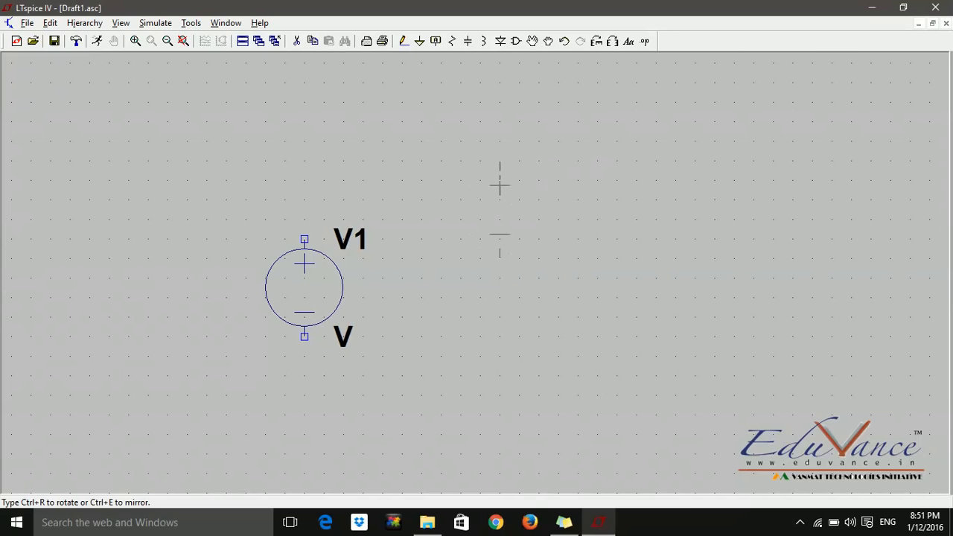
{"action": "left_click", "coordinate": [480, 208]}
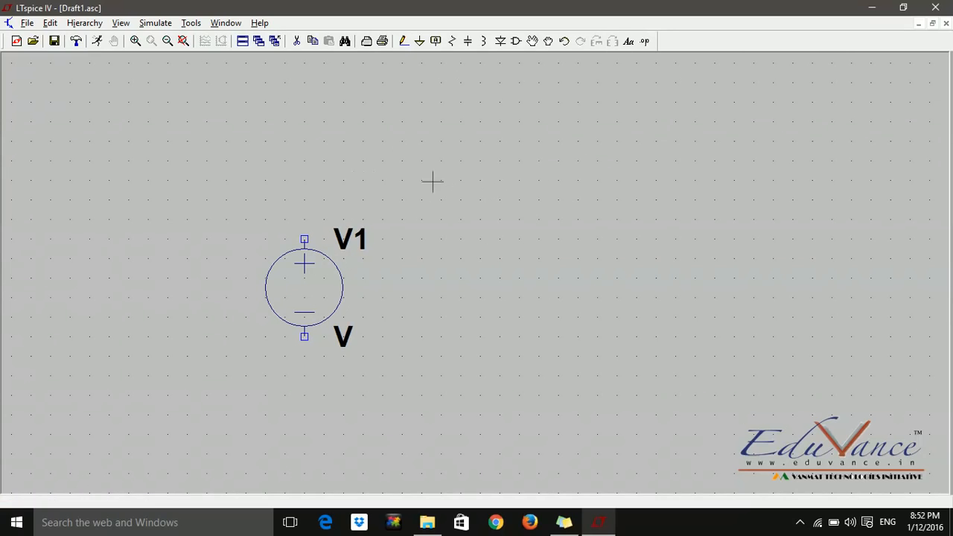
{"action": "mouse_move", "coordinate": [527, 84]}
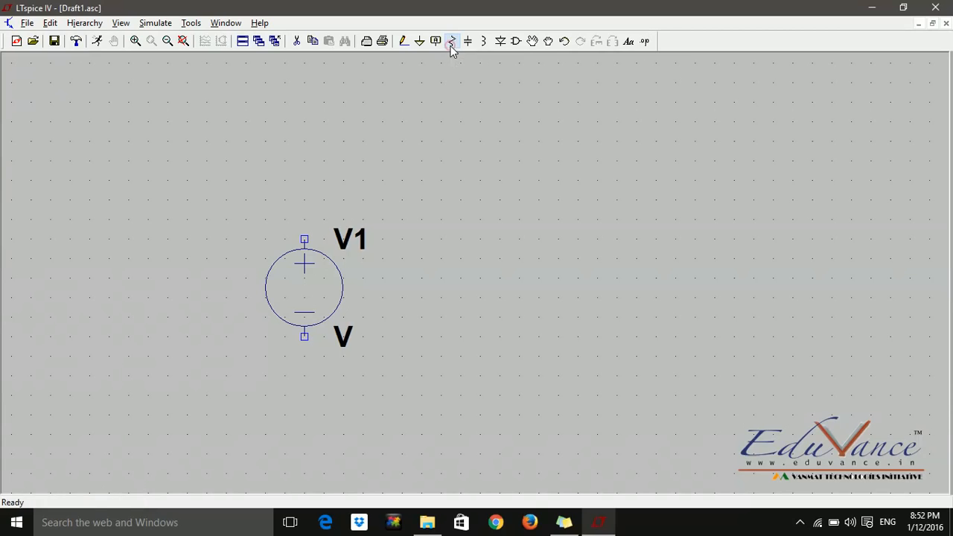
Place resistor R1 to the right of V1.
{"action": "left_click", "coordinate": [450, 41]}
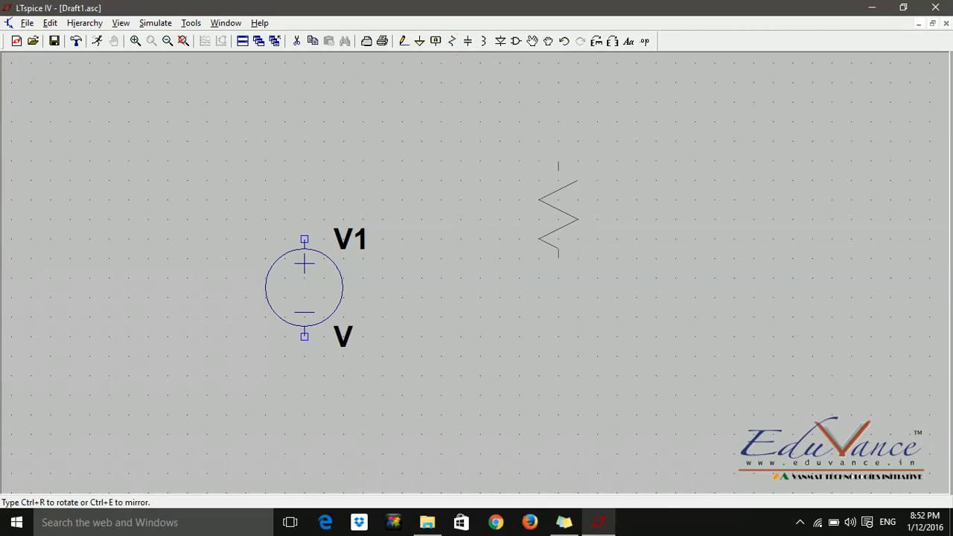
{"action": "mouse_move", "coordinate": [577, 279]}
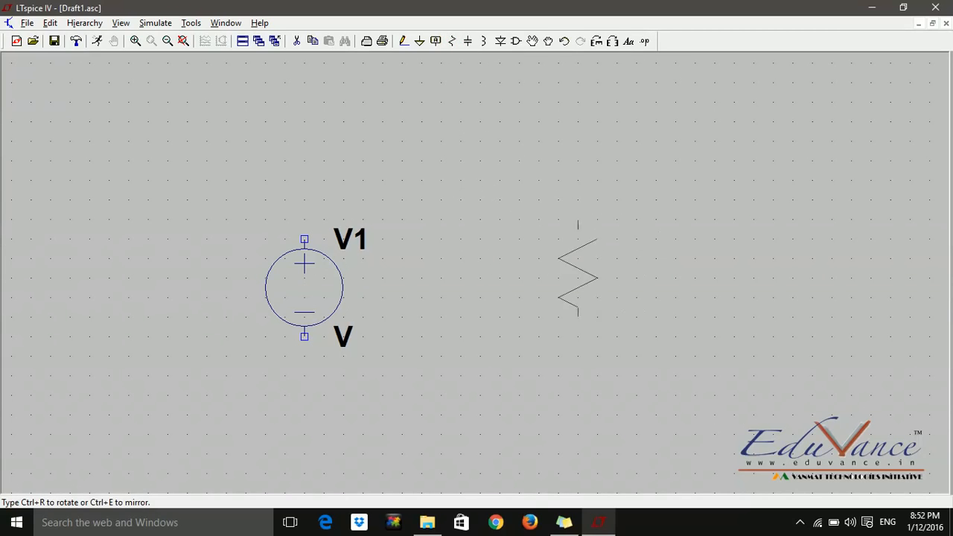
{"action": "left_click", "coordinate": [616, 271]}
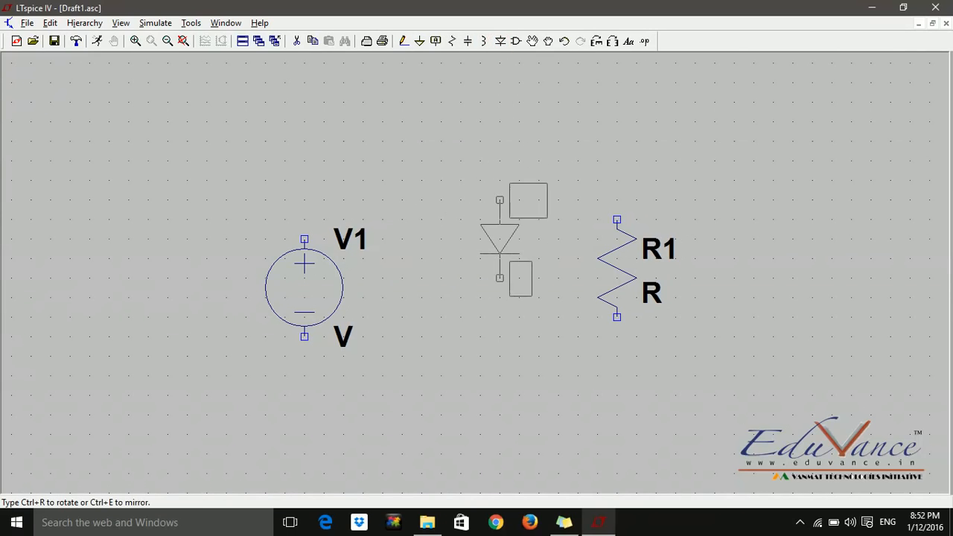
Rotate the diode horizontal and place D1 between V1 and R1.
{"action": "left_click_drag", "start_coordinate": [513, 239], "coordinate": [576, 82]}
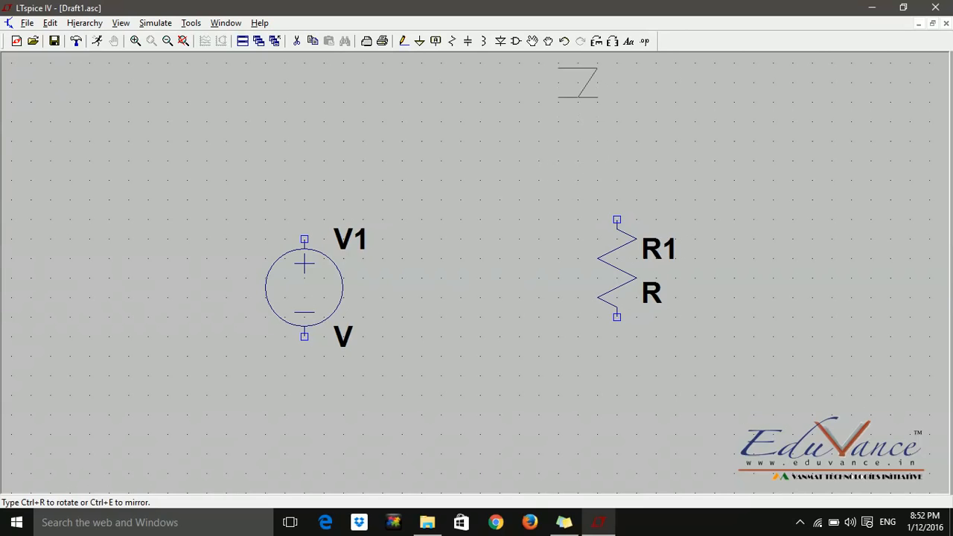
{"action": "left_click", "coordinate": [611, 41]}
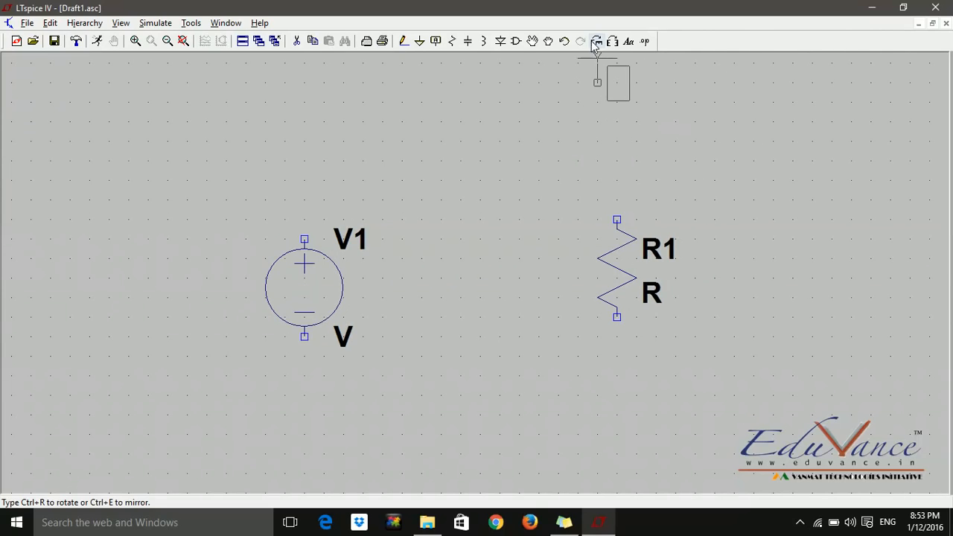
{"action": "mouse_move", "coordinate": [595, 41]}
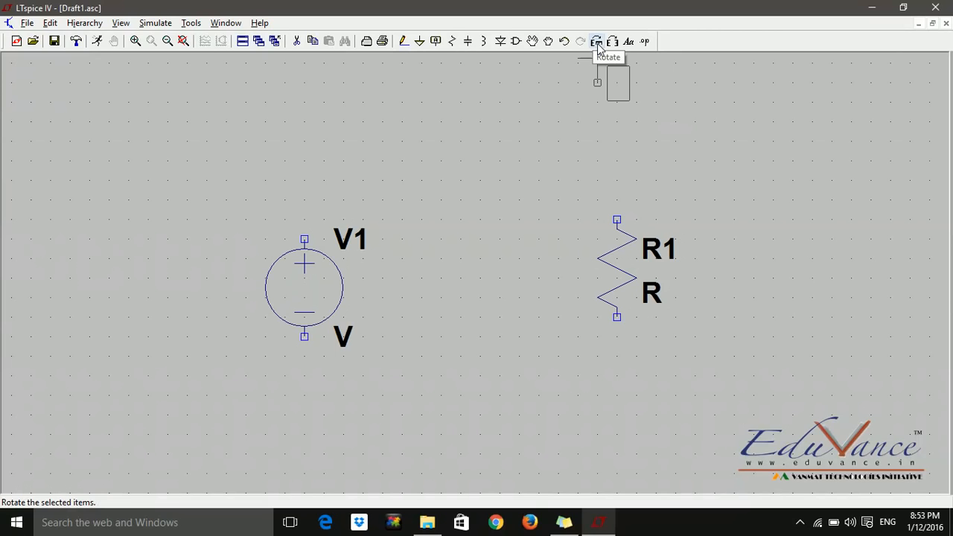
{"action": "left_click", "coordinate": [595, 41]}
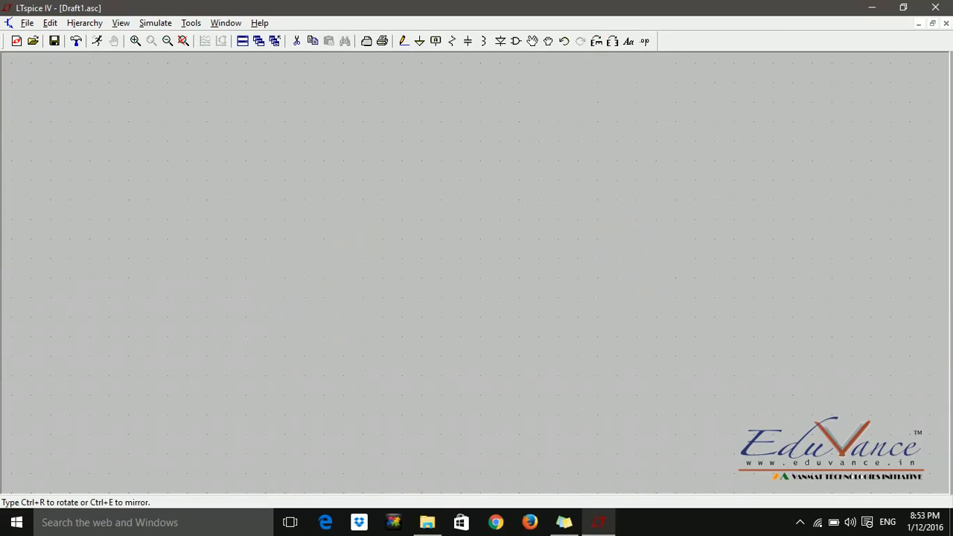
{"action": "left_click", "coordinate": [595, 41]}
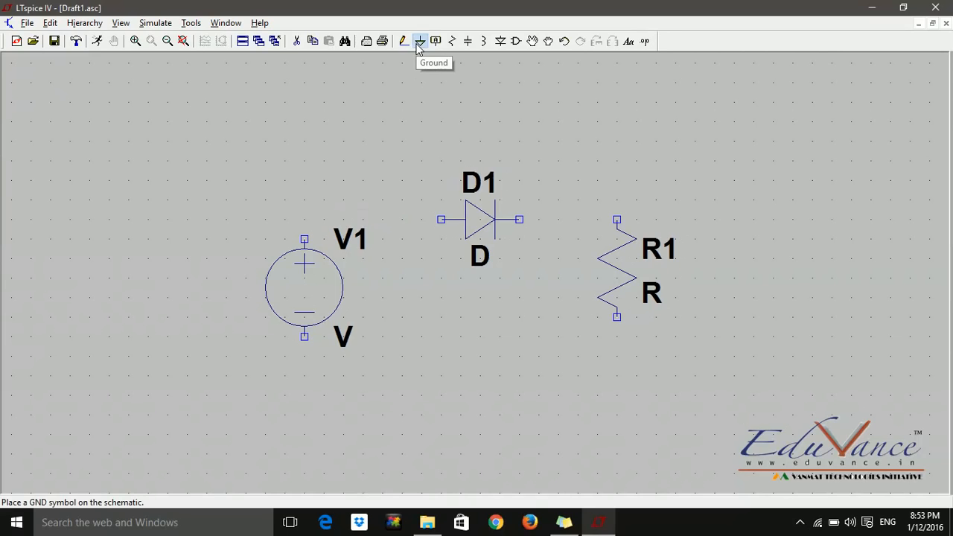
Place ground symbols beneath the voltage source and resistor.
{"action": "left_click", "coordinate": [420, 41]}
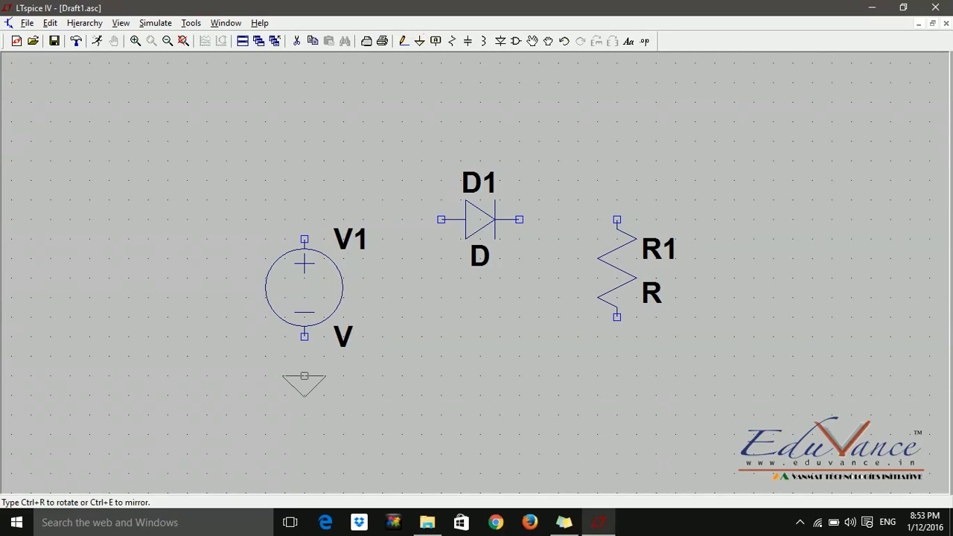
{"action": "left_click", "coordinate": [616, 383]}
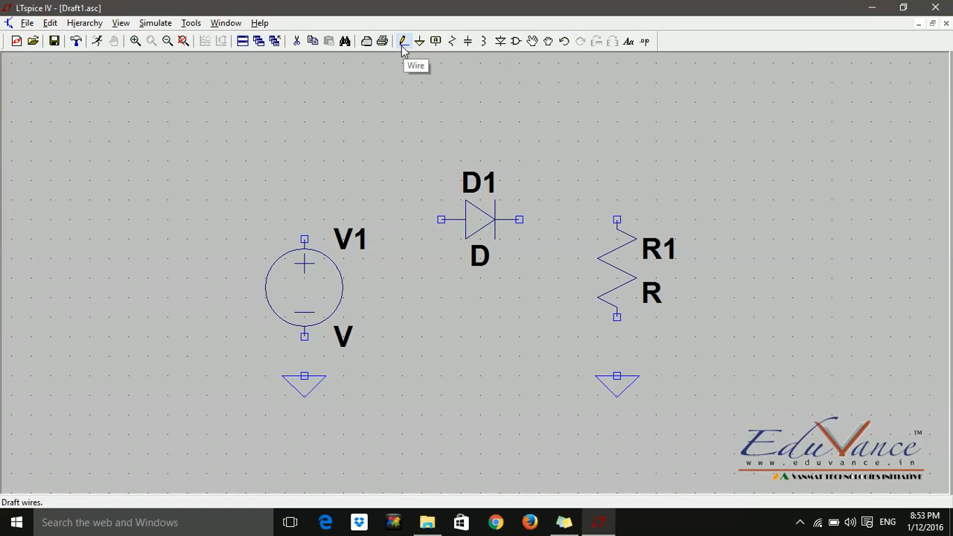
{"action": "left_click", "coordinate": [403, 41]}
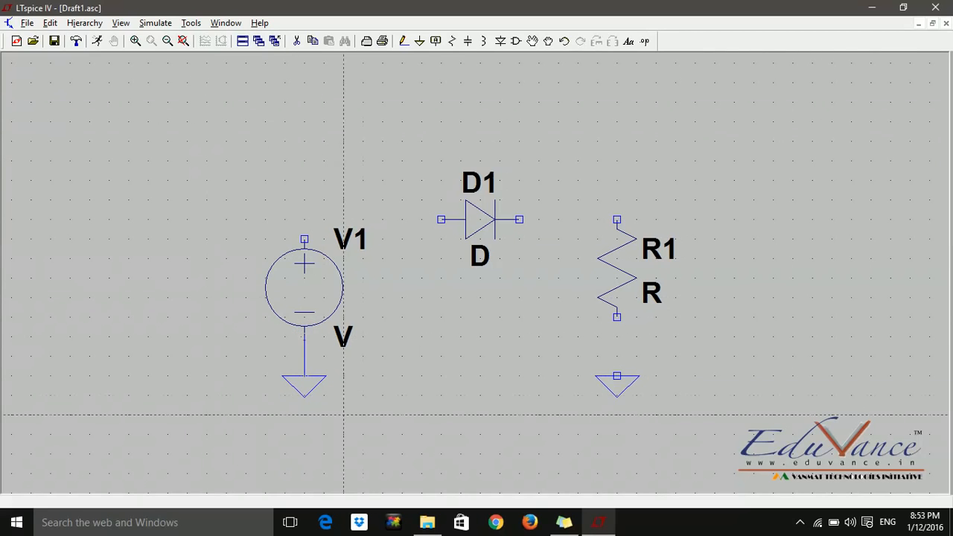
{"action": "mouse_move", "coordinate": [304, 240]}
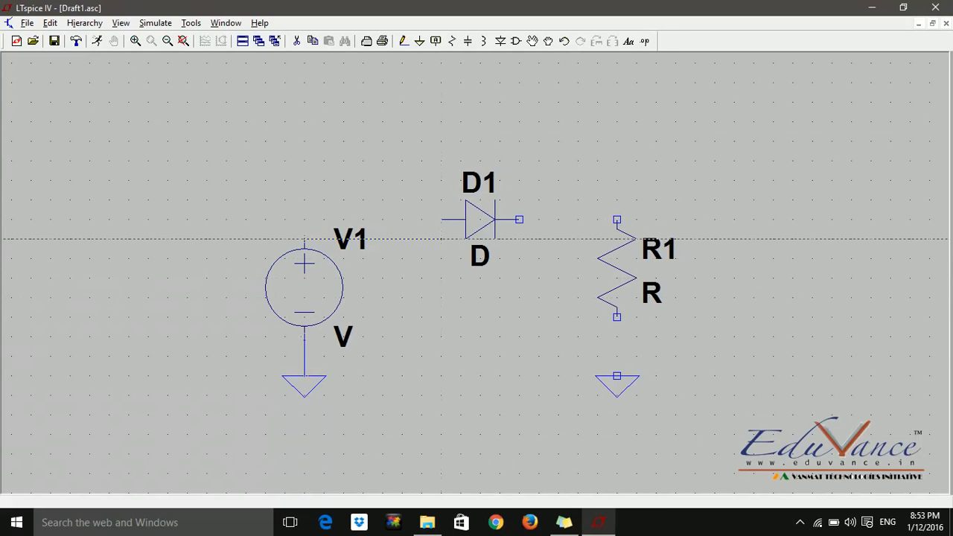
Wire V1's positive terminal to the diode D1 anode.
{"action": "left_click_drag", "start_coordinate": [305, 238], "coordinate": [443, 238]}
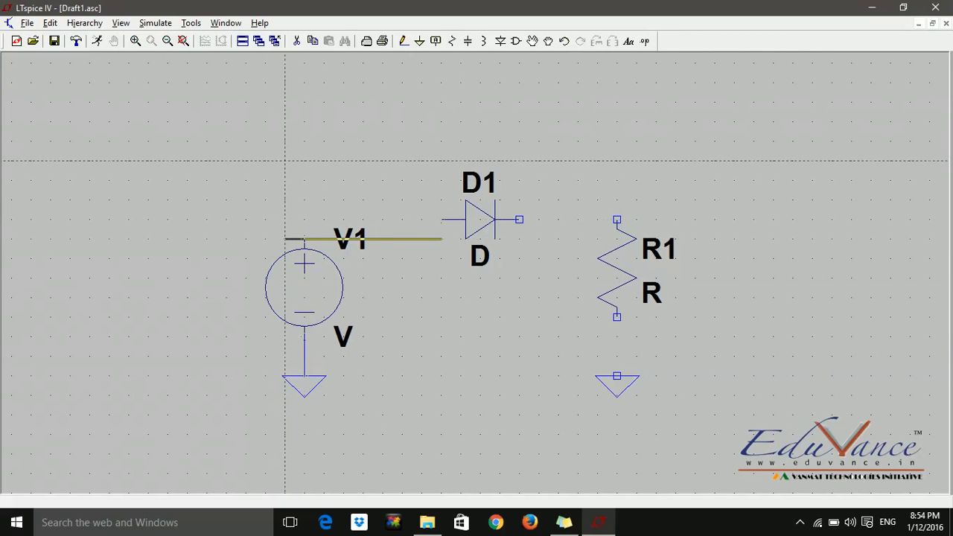
{"action": "left_click", "coordinate": [443, 219]}
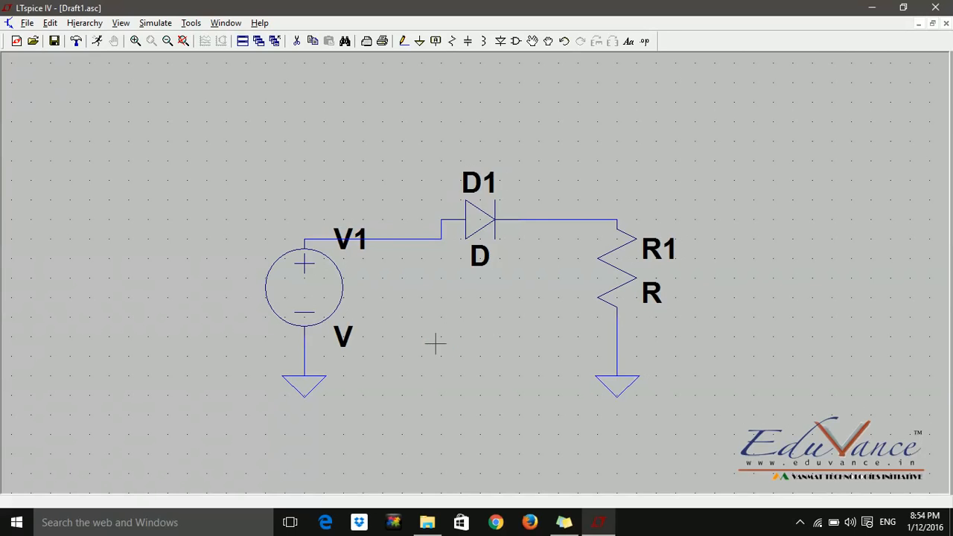
{"action": "mouse_move", "coordinate": [760, 351]}
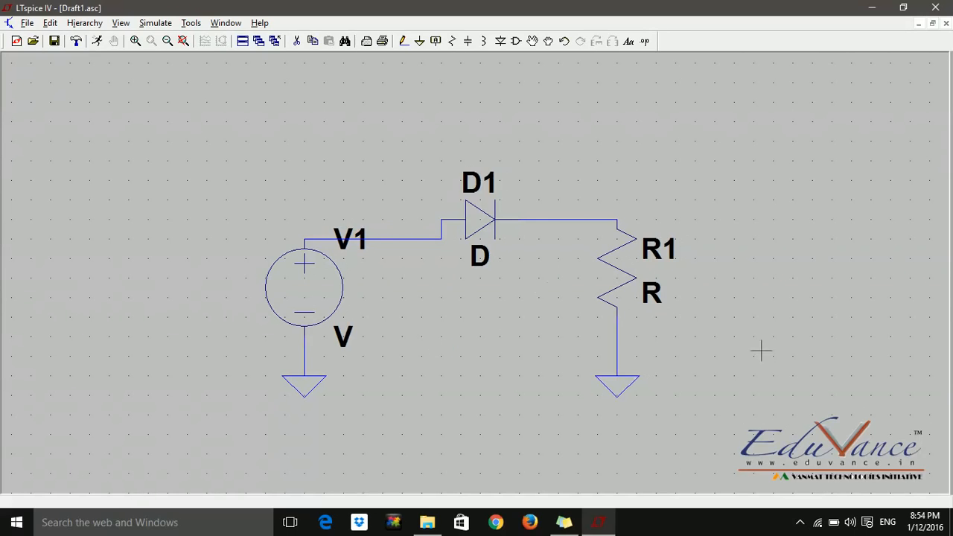
{"action": "mouse_move", "coordinate": [698, 251]}
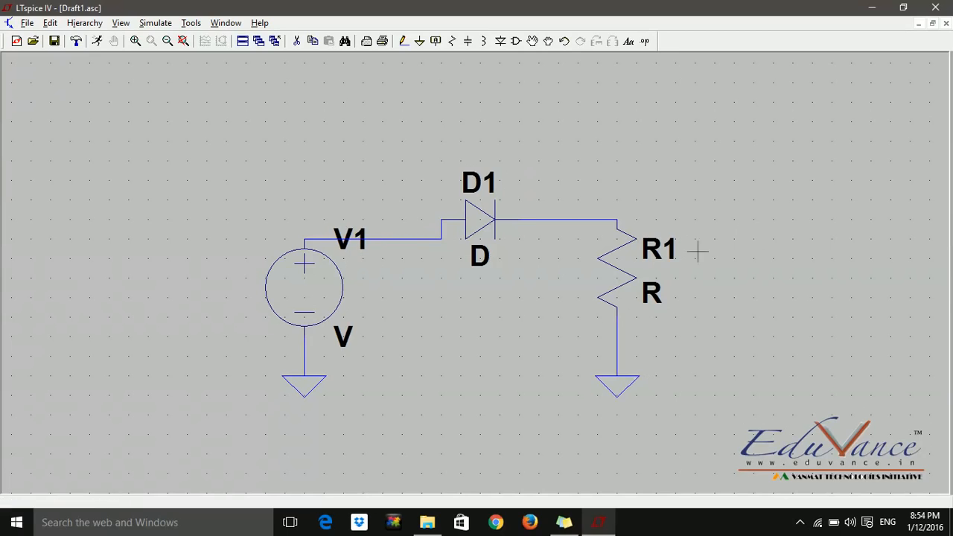
{"action": "mouse_move", "coordinate": [643, 267]}
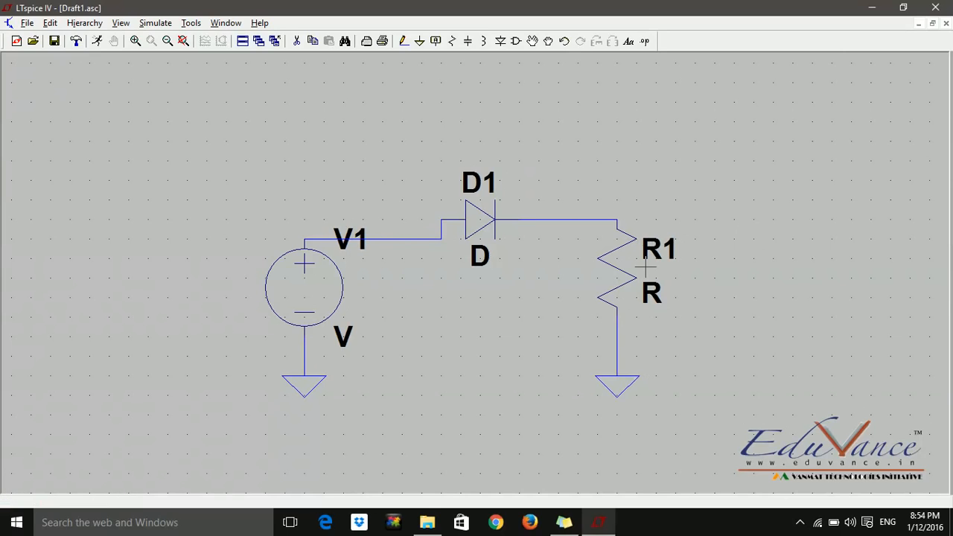
{"action": "mouse_move", "coordinate": [649, 294]}
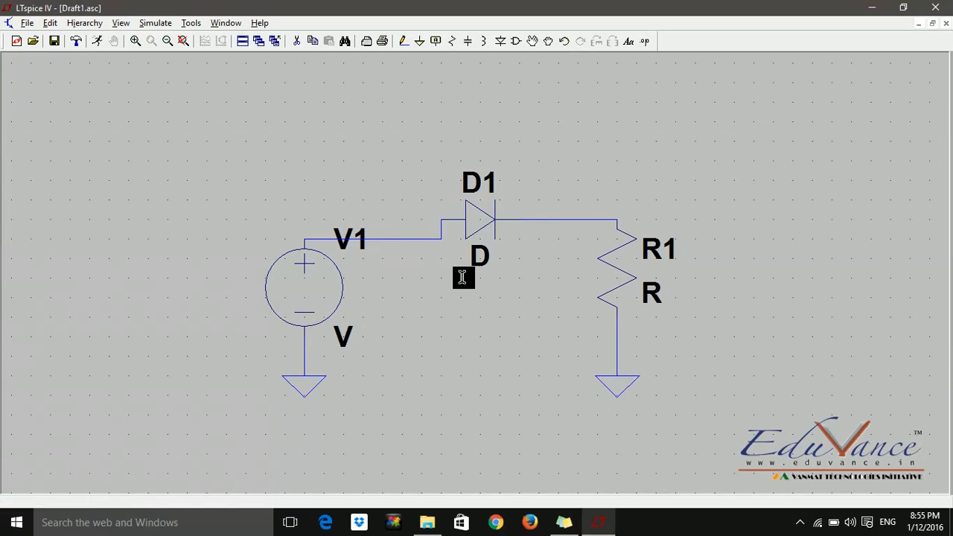
{"action": "mouse_move", "coordinate": [602, 261]}
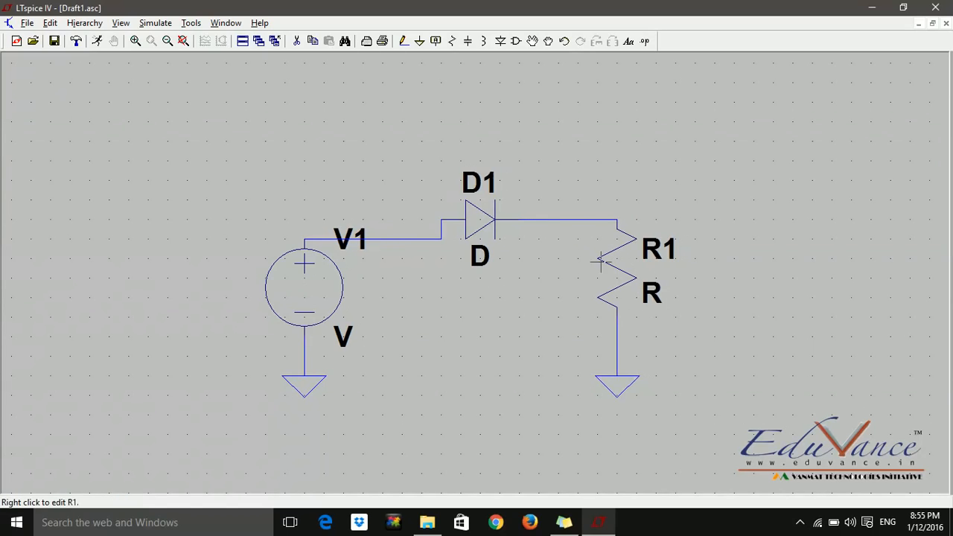
{"action": "mouse_move", "coordinate": [599, 340]}
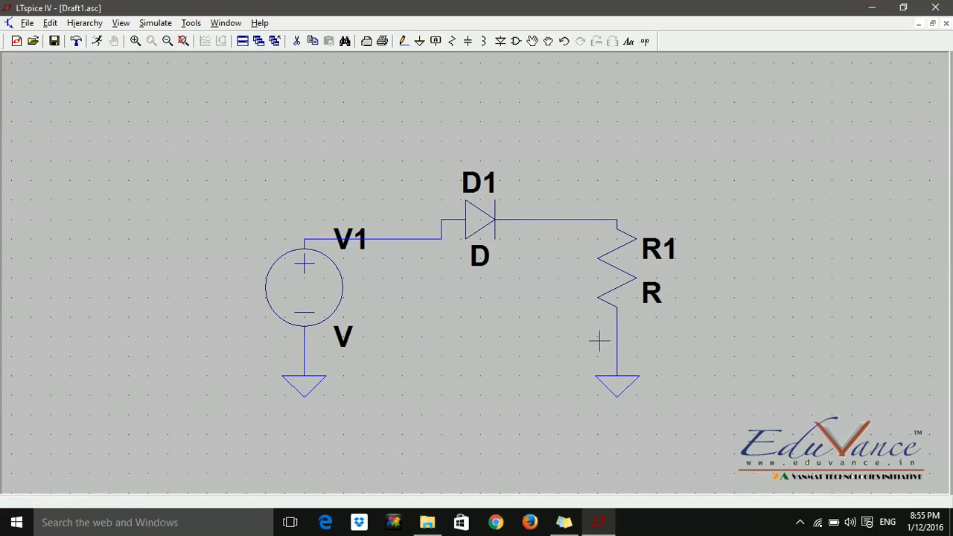
{"action": "mouse_move", "coordinate": [618, 253]}
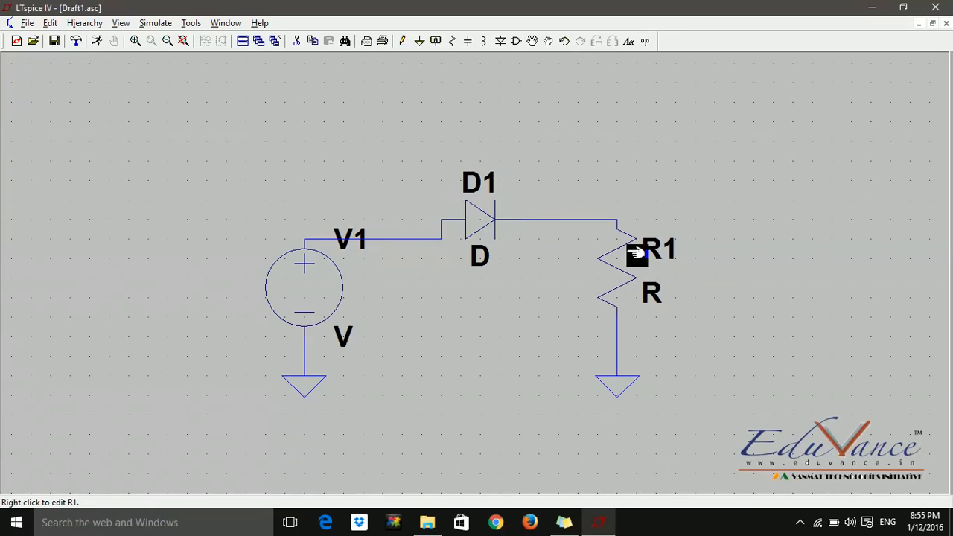
{"action": "mouse_move", "coordinate": [361, 270]}
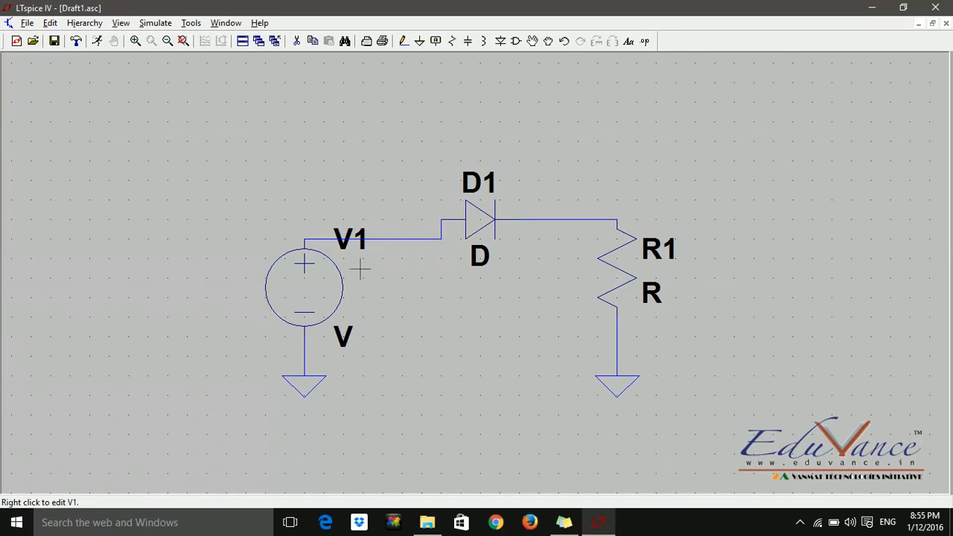
{"action": "mouse_move", "coordinate": [621, 267]}
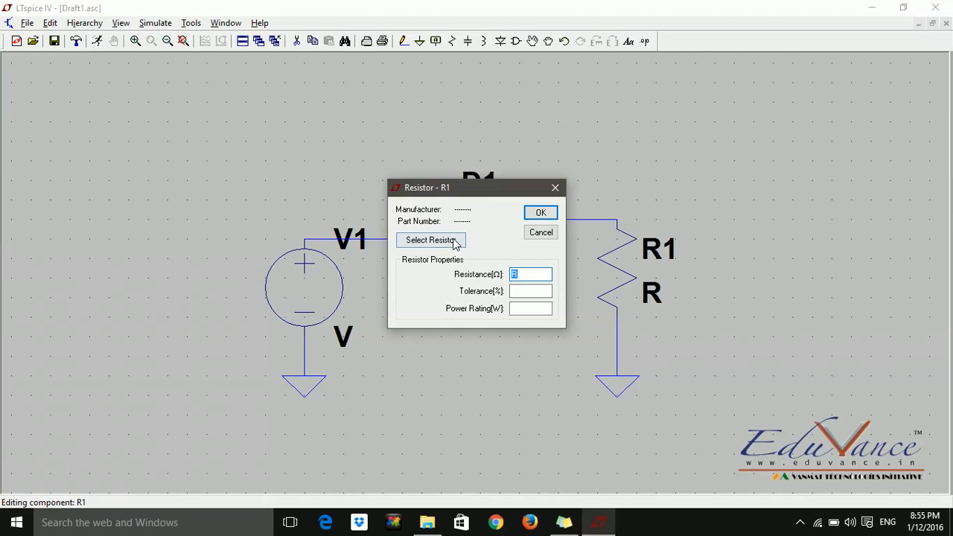
{"action": "mouse_move", "coordinate": [482, 296]}
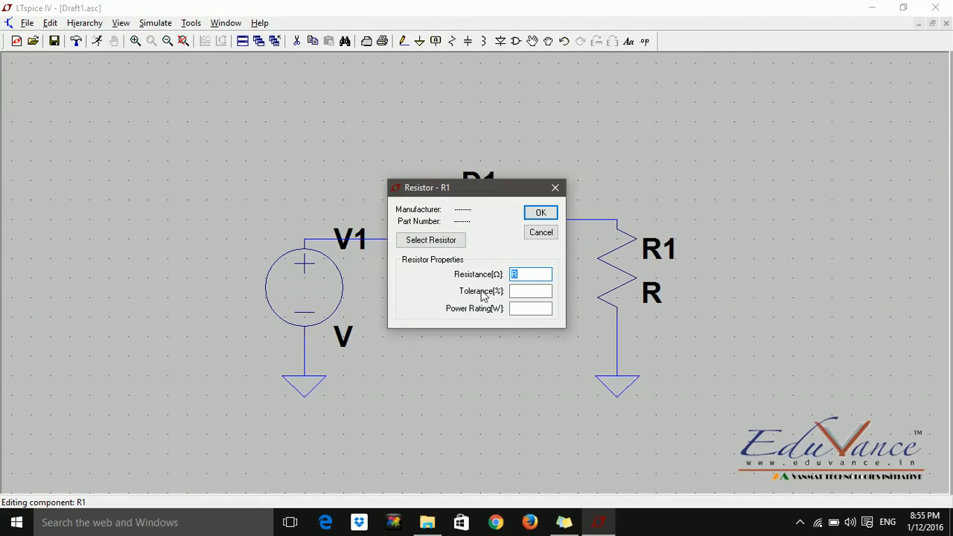
Enter 1K as R1's resistance after briefly viewing the standard resistor list.
{"action": "left_click", "coordinate": [530, 309]}
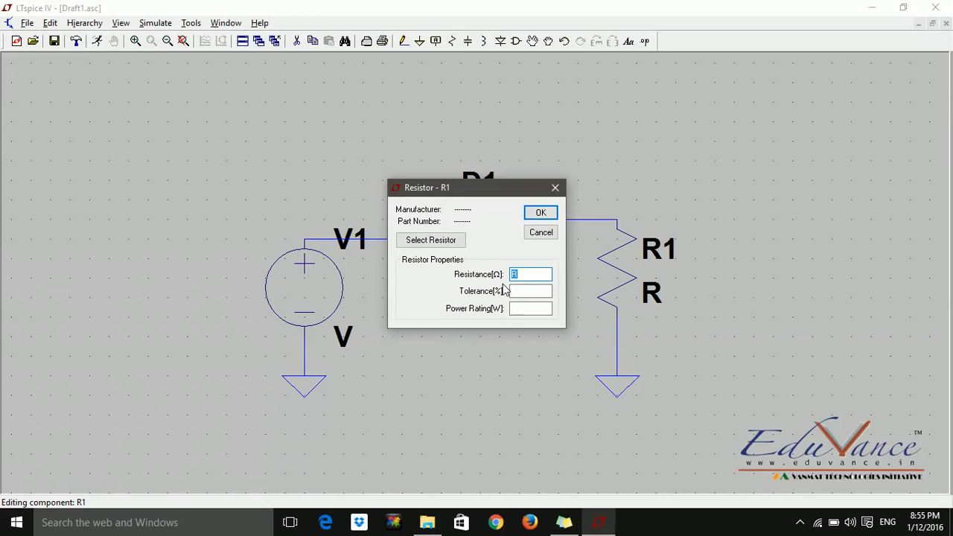
{"action": "mouse_move", "coordinate": [526, 290]}
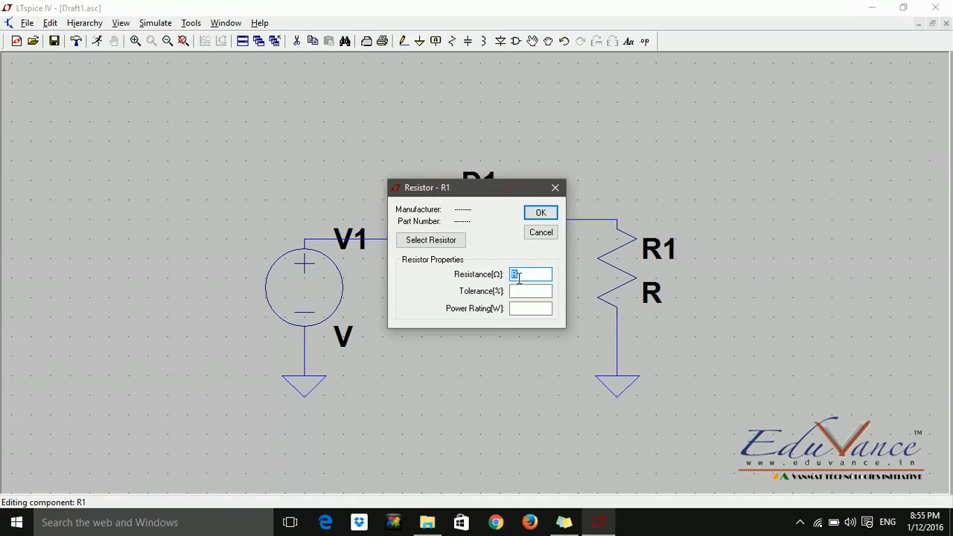
{"action": "type", "text": "1"}
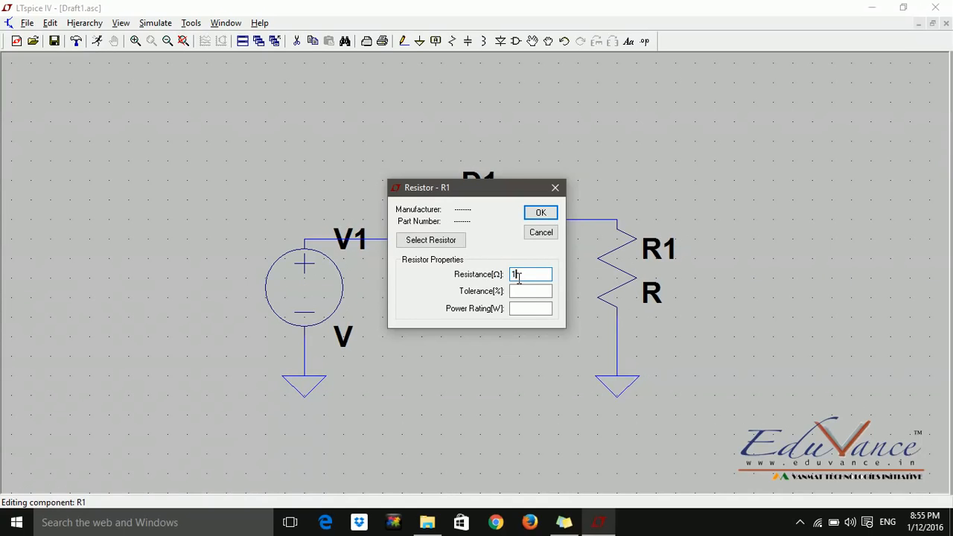
{"action": "type", "text": "k"}
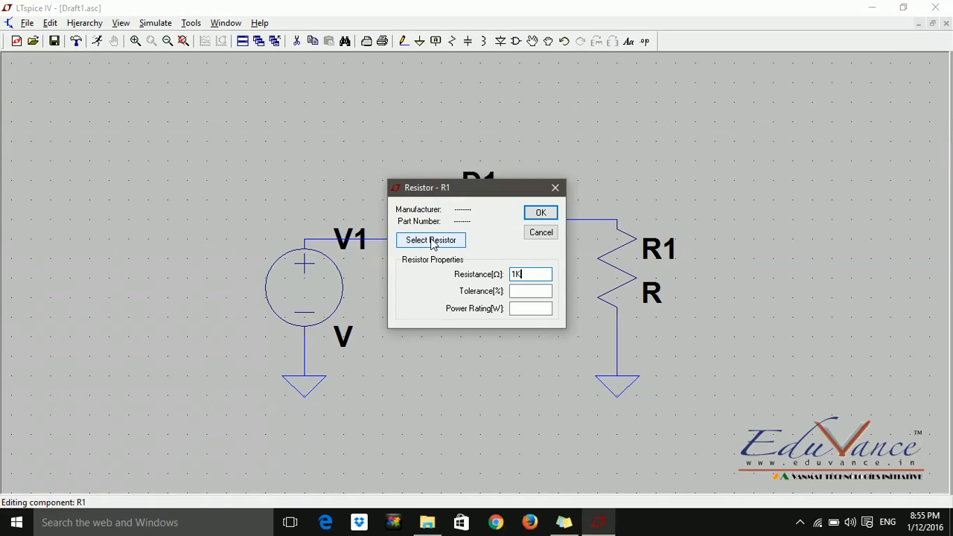
{"action": "left_click", "coordinate": [430, 239]}
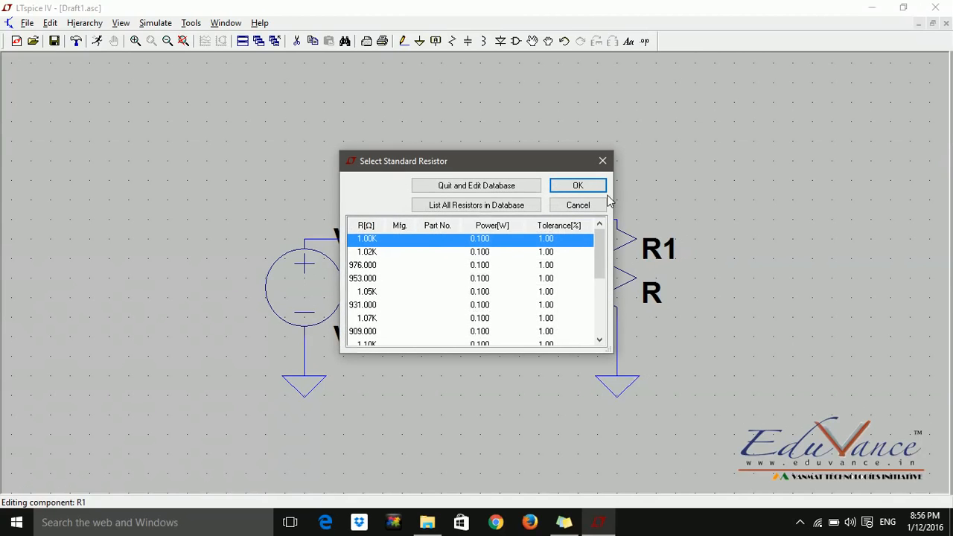
{"action": "left_click", "coordinate": [577, 185]}
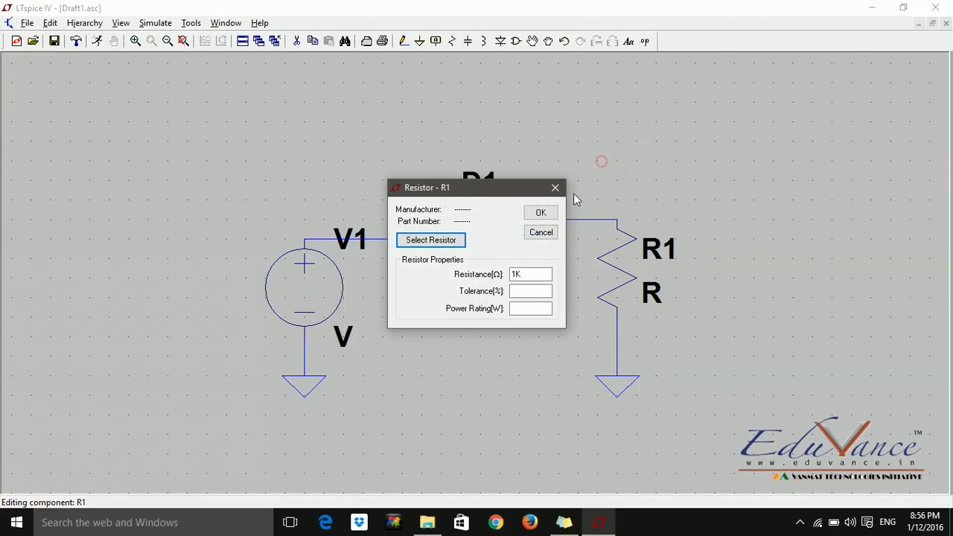
{"action": "left_click", "coordinate": [540, 212]}
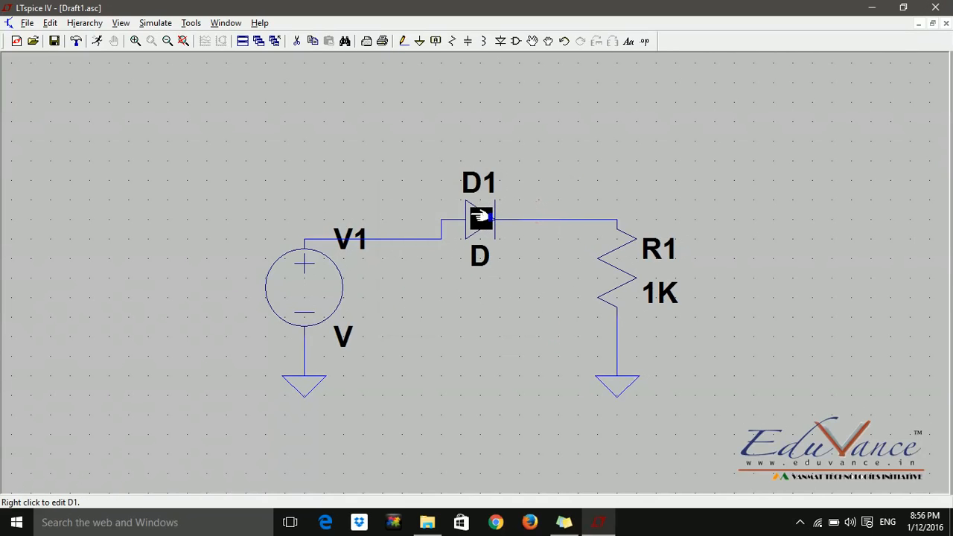
Replace D1's generic model with the 1N914 diode part.
{"action": "right_click", "coordinate": [480, 216]}
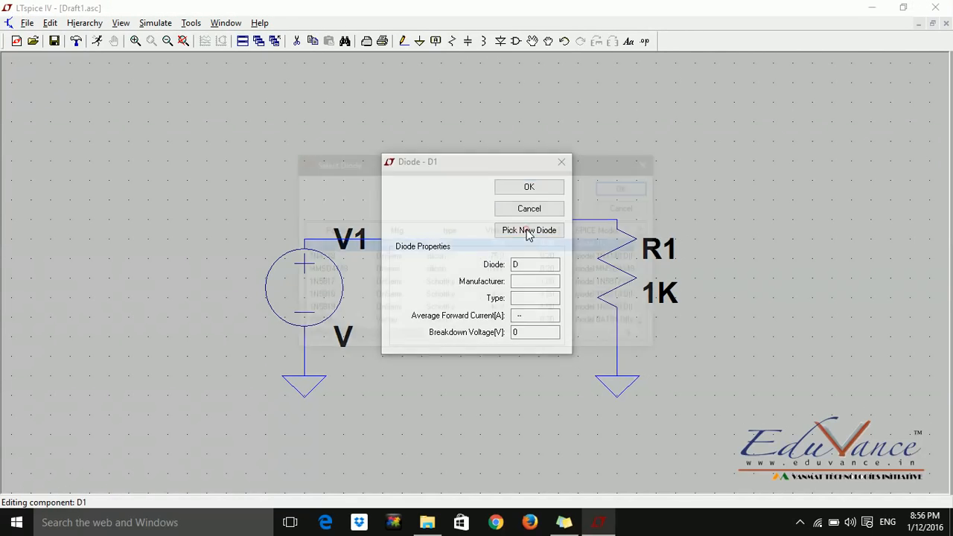
{"action": "left_click", "coordinate": [528, 230]}
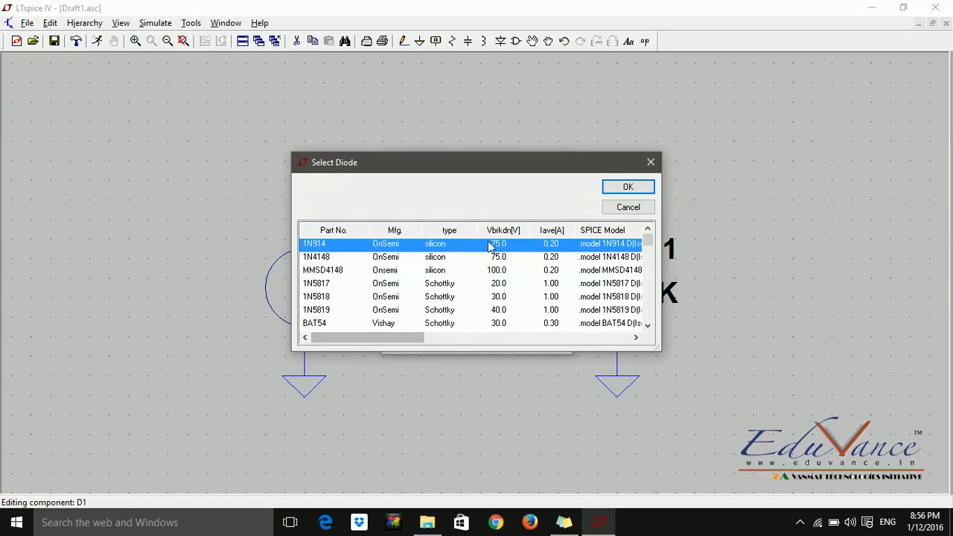
{"action": "left_click", "coordinate": [627, 186]}
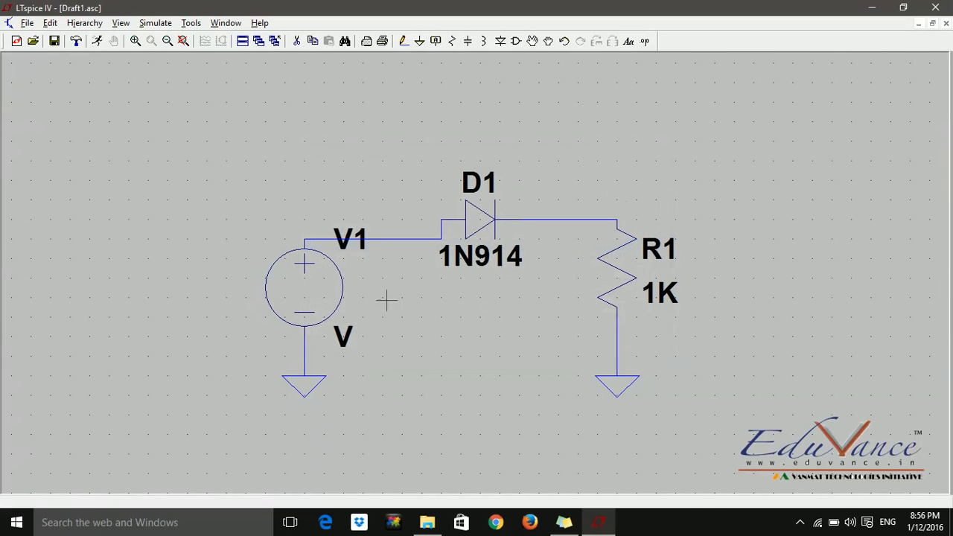
{"action": "mouse_move", "coordinate": [389, 325]}
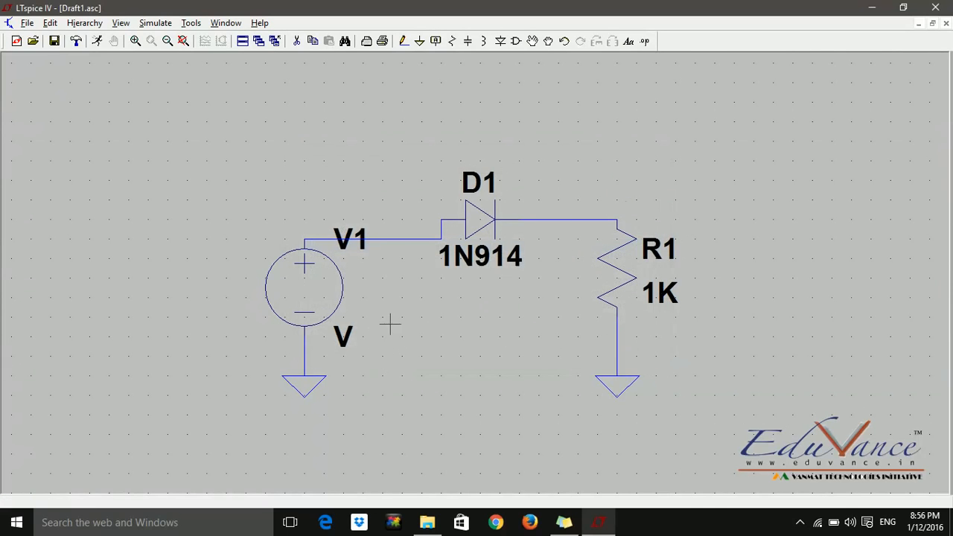
{"action": "mouse_move", "coordinate": [317, 301]}
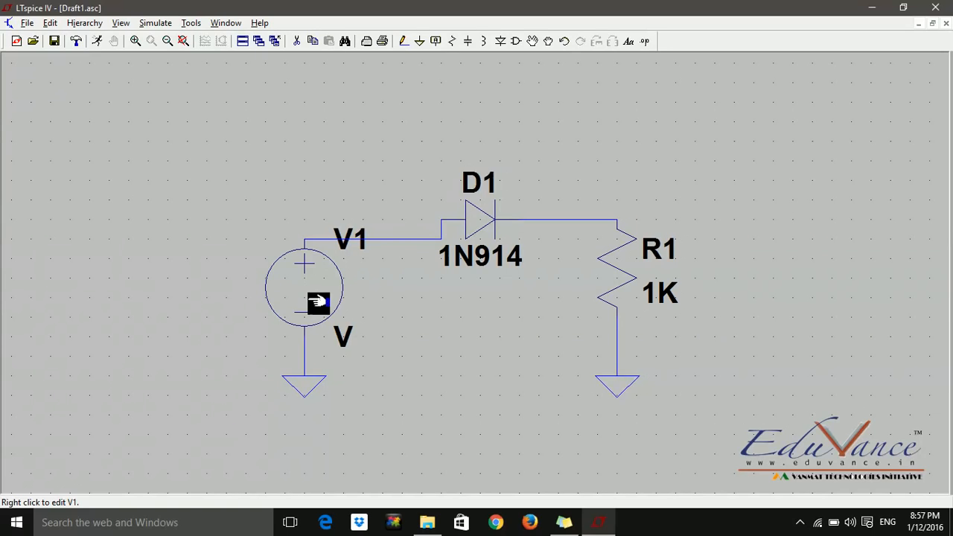
{"action": "mouse_move", "coordinate": [346, 344]}
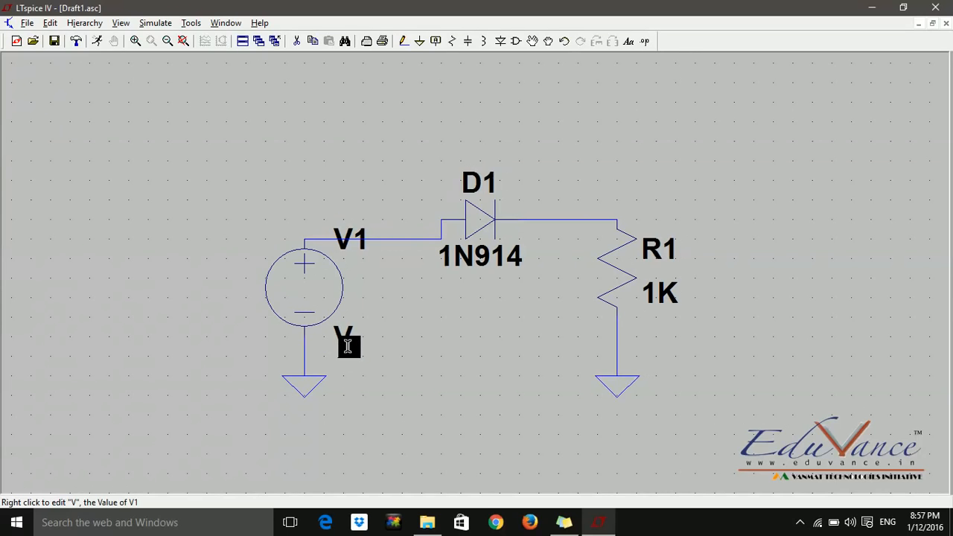
Give voltage source V1 a DC value of -5v.
{"action": "right_click", "coordinate": [348, 343]}
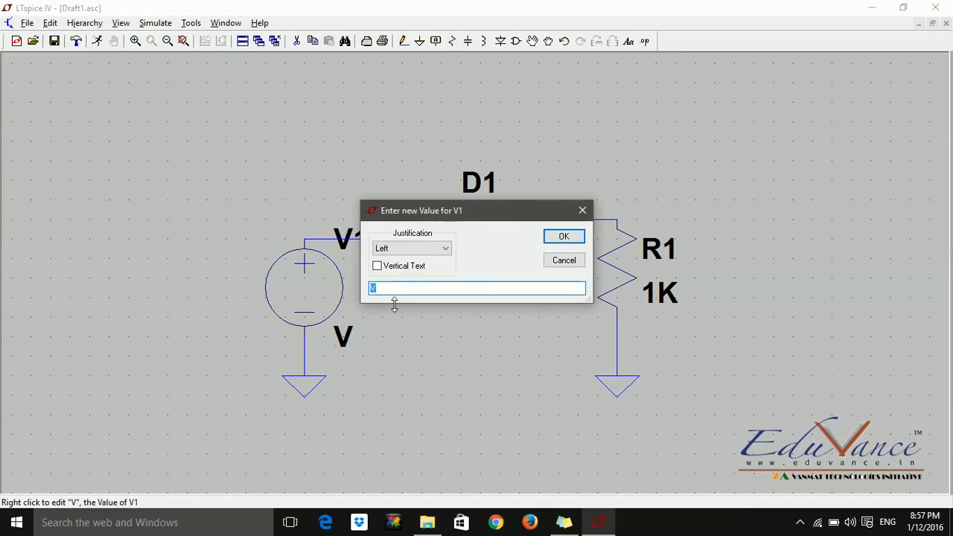
{"action": "mouse_move", "coordinate": [365, 354]}
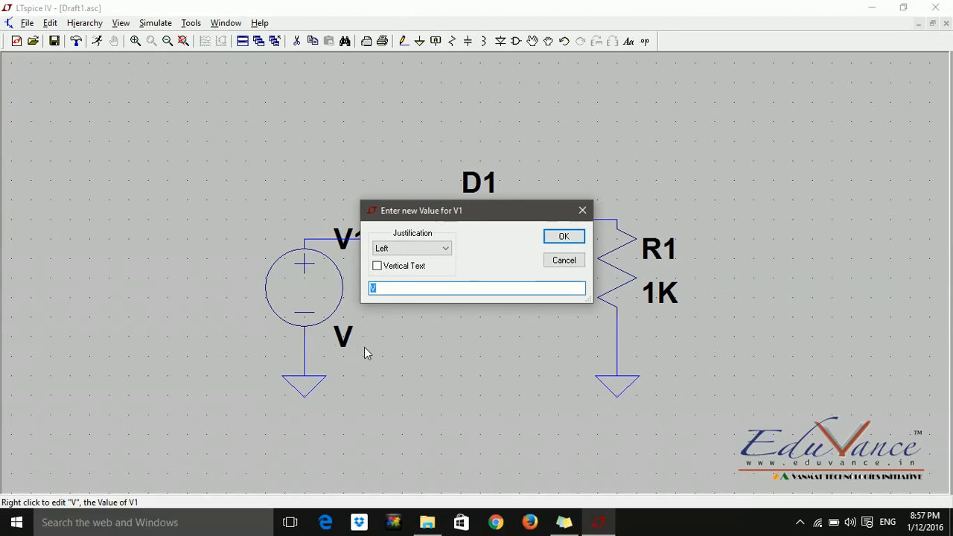
{"action": "mouse_move", "coordinate": [451, 225]}
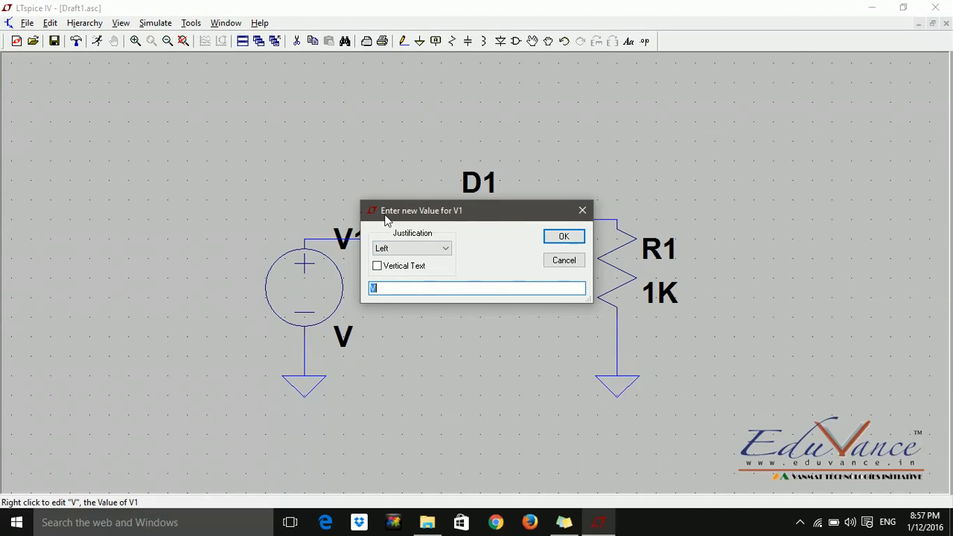
{"action": "mouse_move", "coordinate": [461, 224]}
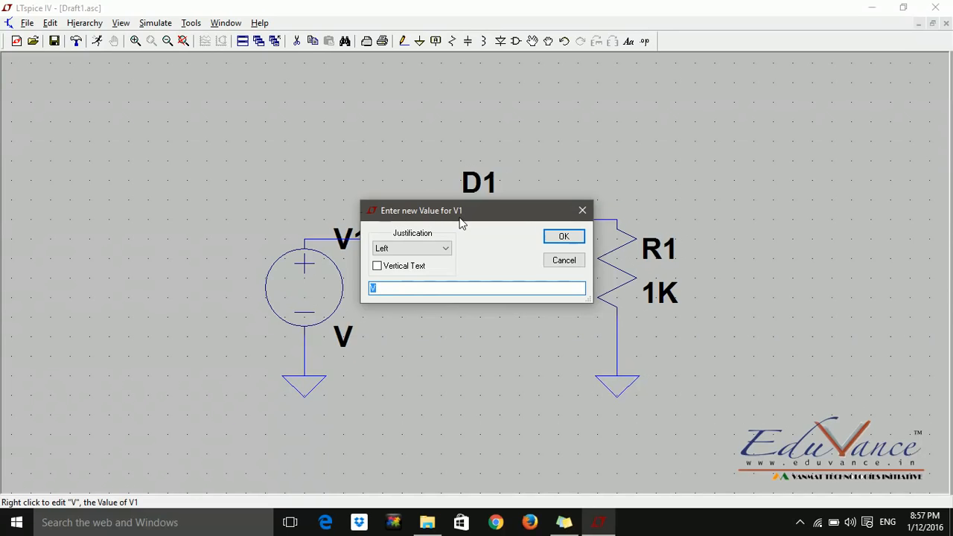
{"action": "mouse_move", "coordinate": [570, 195]}
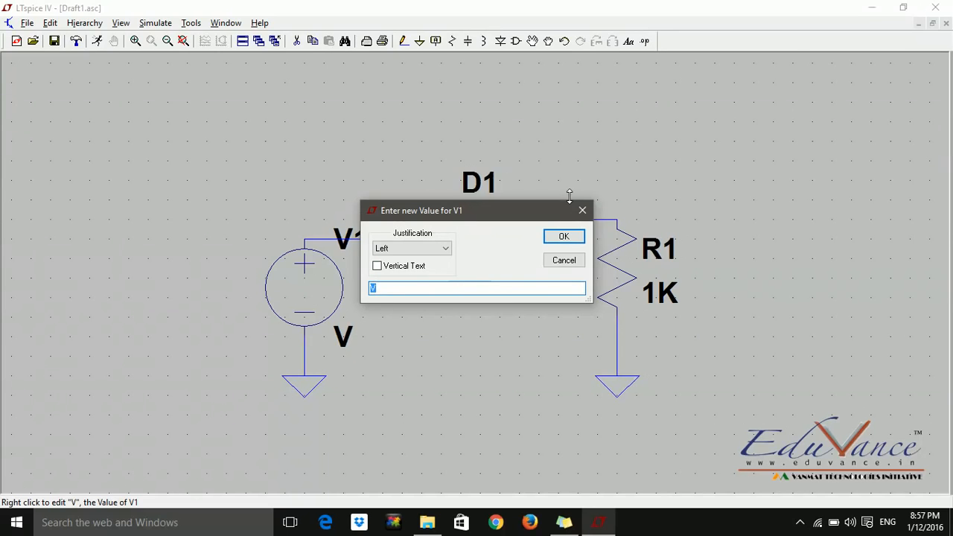
{"action": "left_click", "coordinate": [564, 236]}
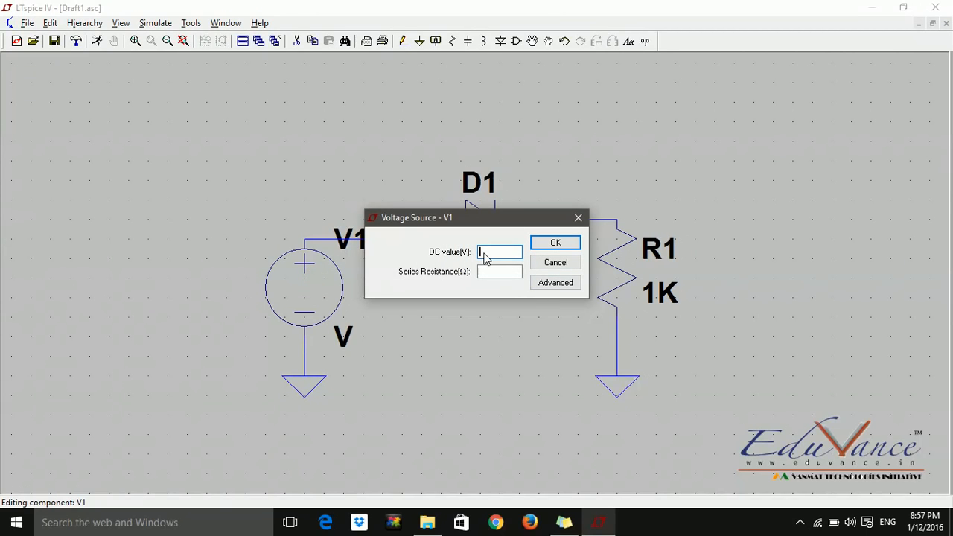
{"action": "type", "text": "5"}
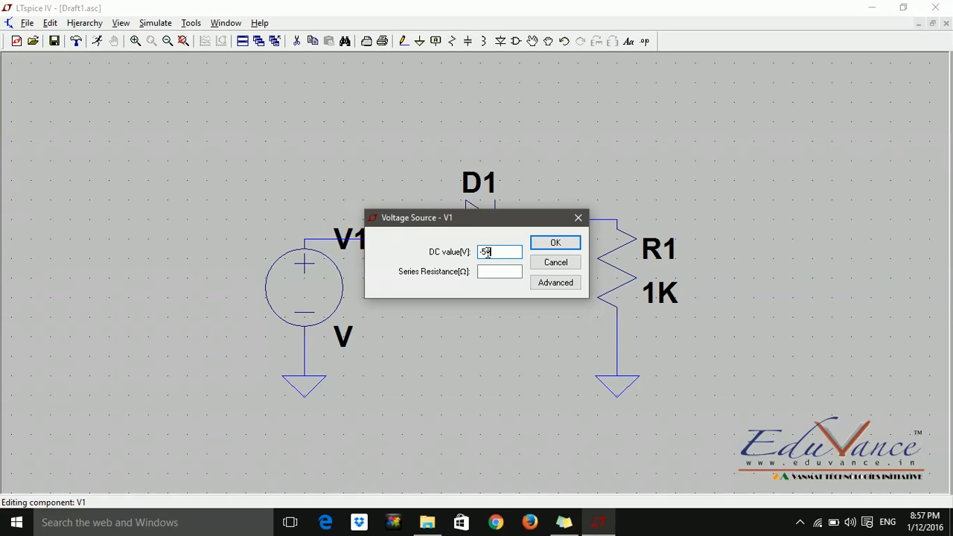
{"action": "left_click", "coordinate": [555, 241]}
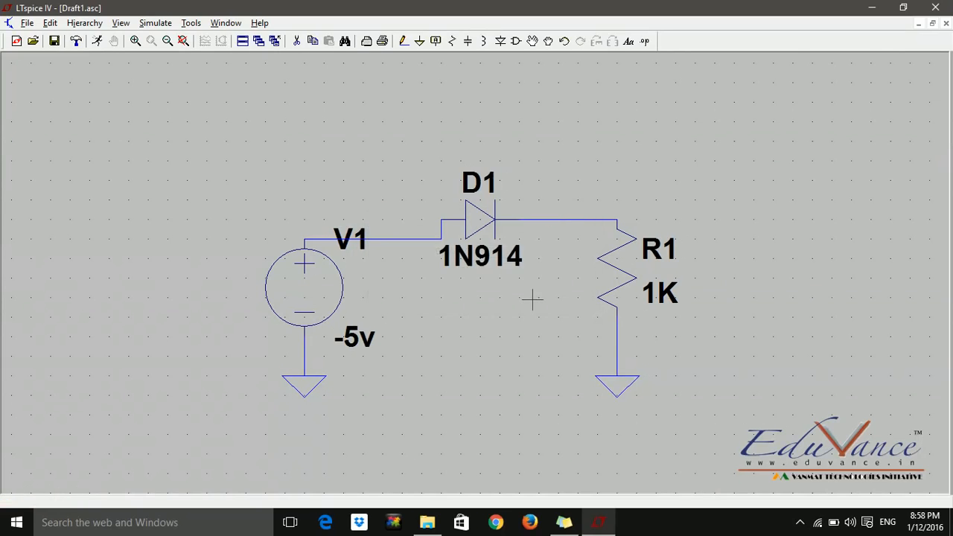
{"action": "mouse_move", "coordinate": [529, 330]}
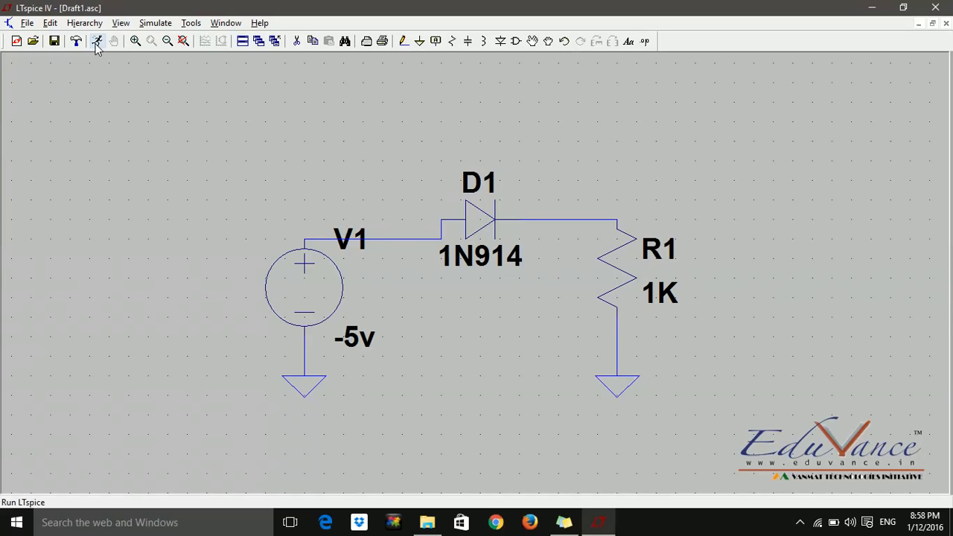
{"action": "mouse_move", "coordinate": [97, 47]}
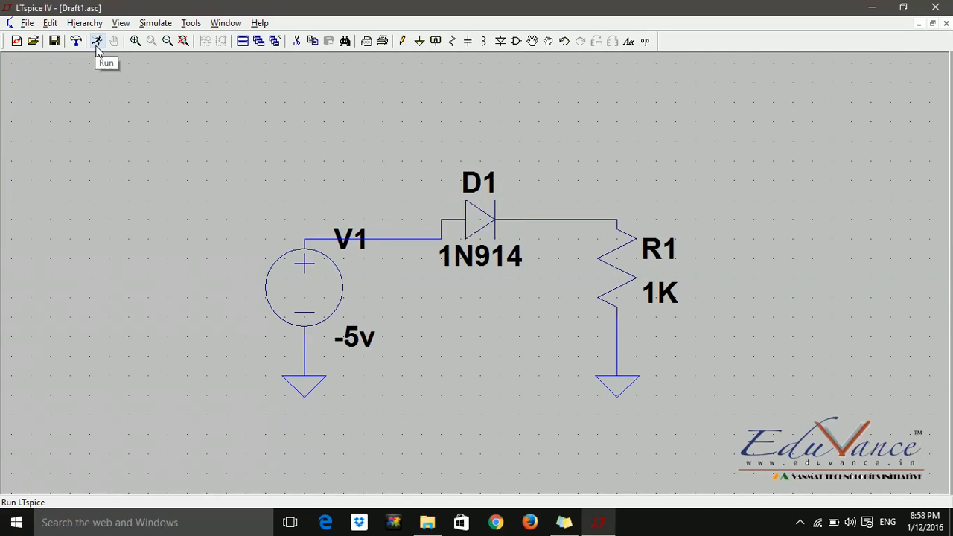
Run a .op DC operating-point simulation, giving a -2.525e-009 A diode current at -5 V.
{"action": "left_click", "coordinate": [97, 41]}
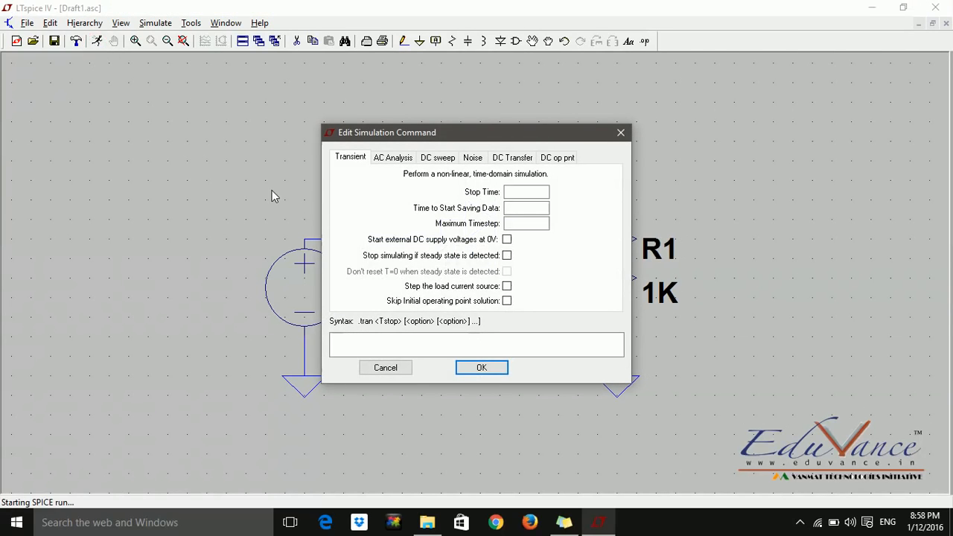
{"action": "left_click", "coordinate": [557, 157]}
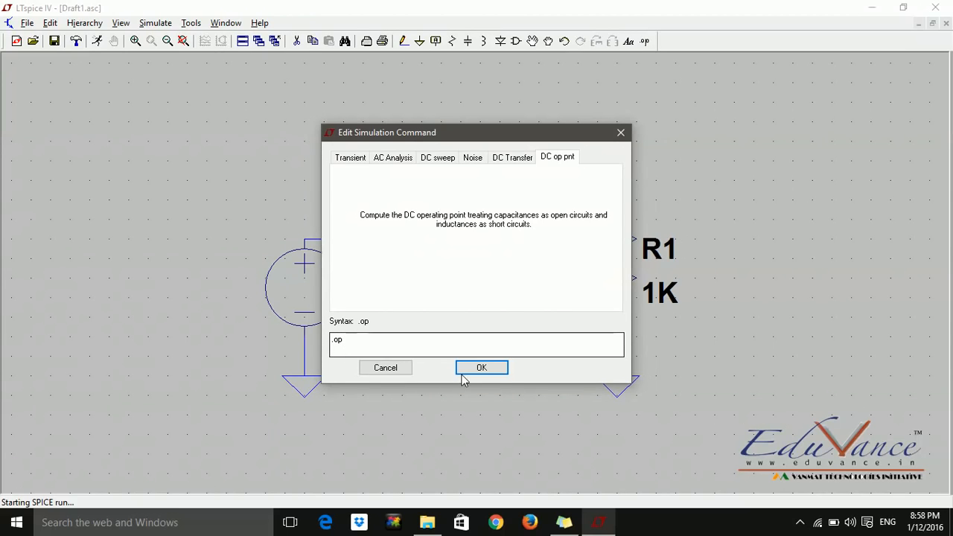
{"action": "left_click", "coordinate": [481, 367]}
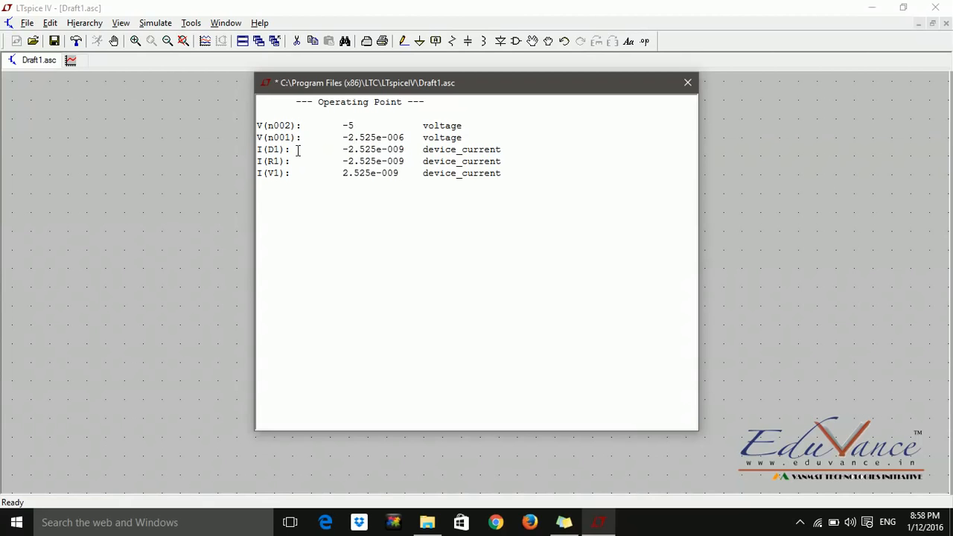
{"action": "mouse_move", "coordinate": [337, 158]}
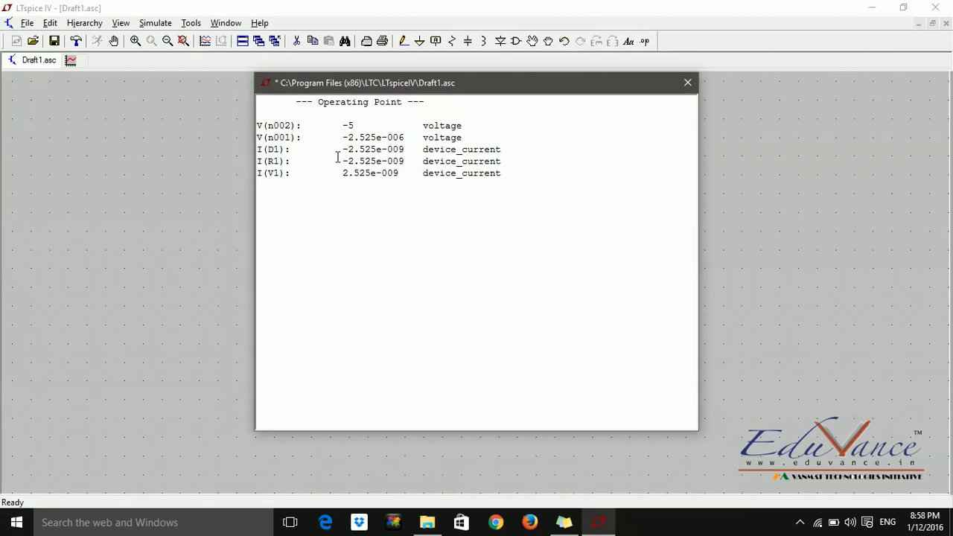
{"action": "mouse_move", "coordinate": [245, 154]}
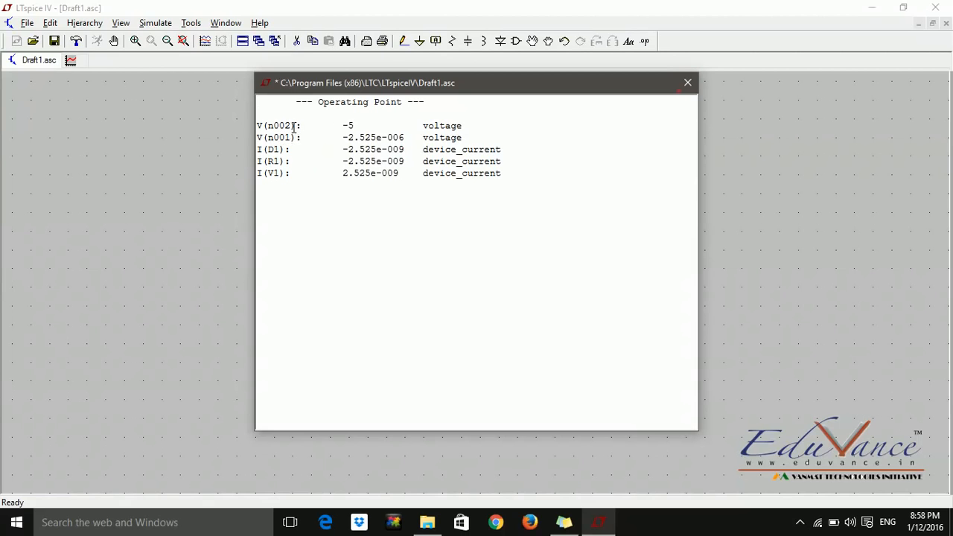
{"action": "mouse_move", "coordinate": [687, 82]}
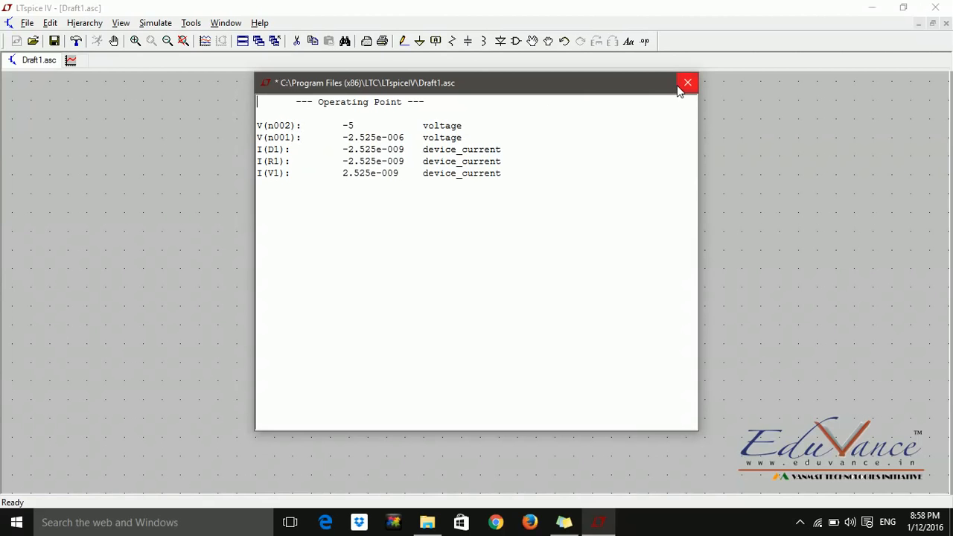
Close the operating point results window to return to the schematic.
{"action": "left_click", "coordinate": [686, 82]}
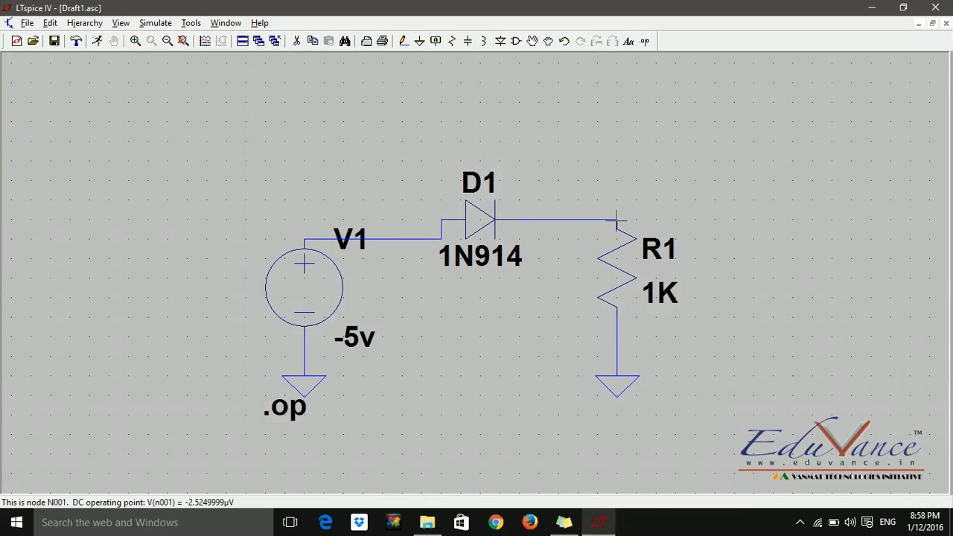
{"action": "mouse_move", "coordinate": [27, 482]}
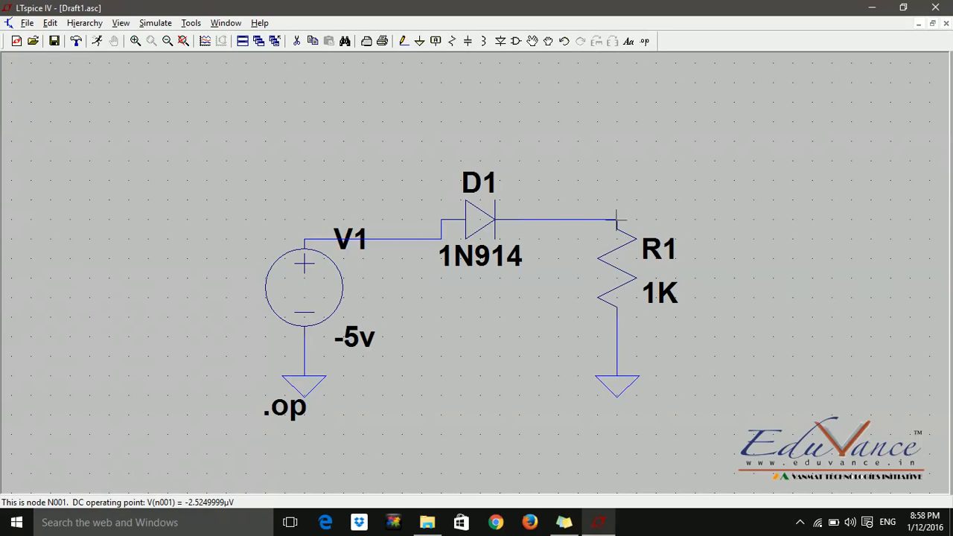
{"action": "mouse_move", "coordinate": [309, 237]}
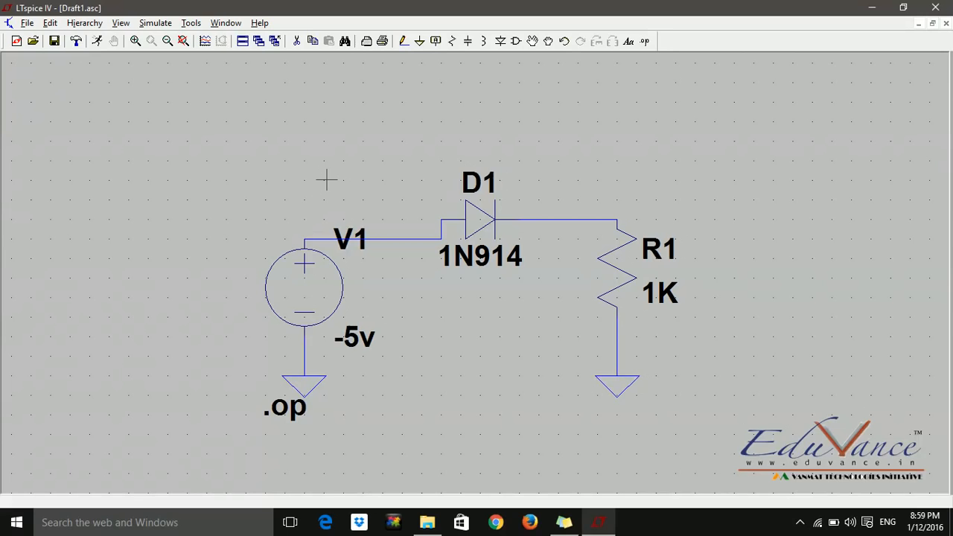
{"action": "mouse_move", "coordinate": [436, 41]}
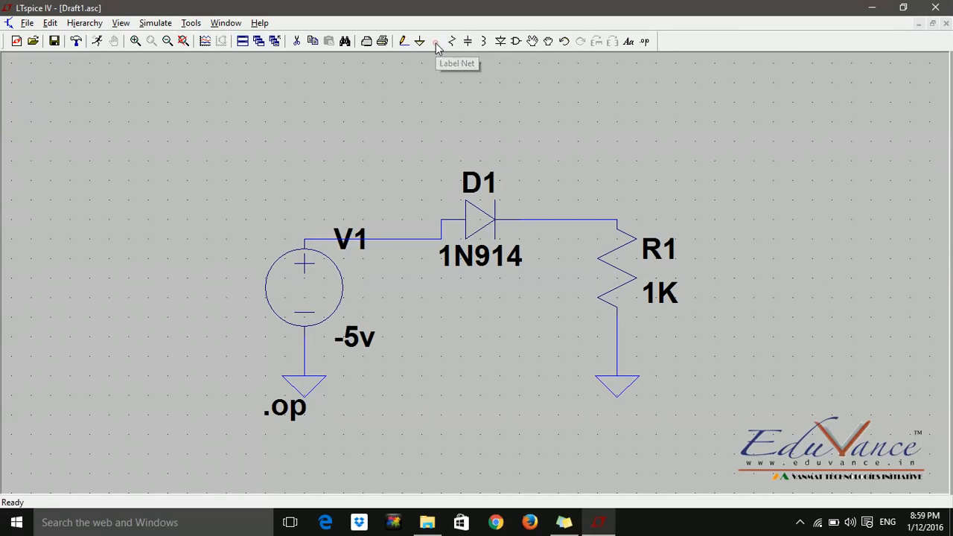
Label the net between D1 and R1 node1, then start labelling the source's positive net vdd.
{"action": "left_click", "coordinate": [435, 41]}
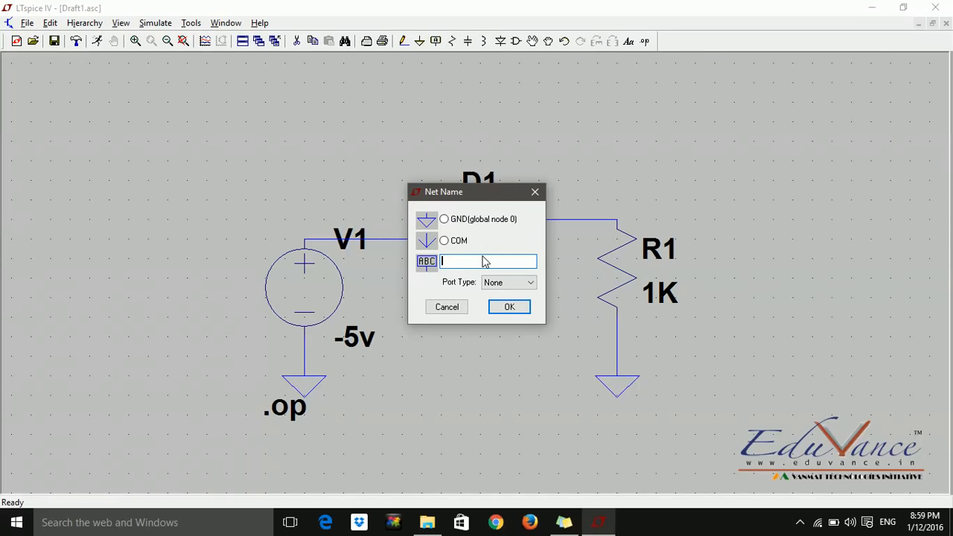
{"action": "type", "text": "node1"}
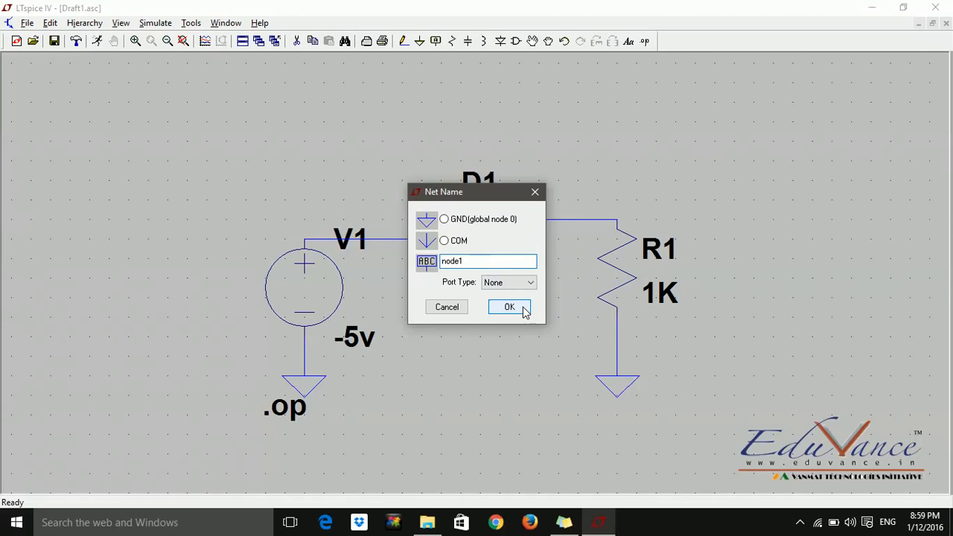
{"action": "left_click", "coordinate": [509, 306]}
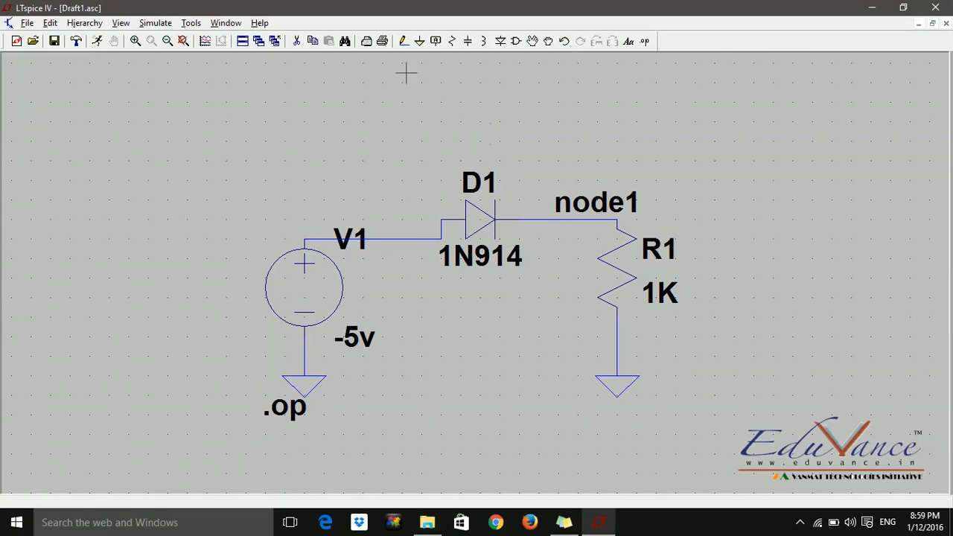
{"action": "mouse_move", "coordinate": [435, 41]}
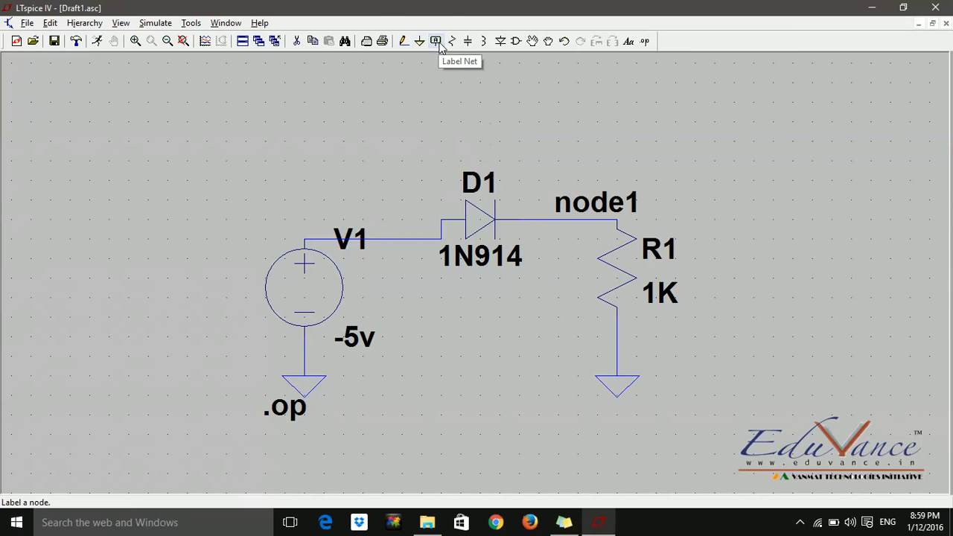
{"action": "left_click", "coordinate": [436, 40]}
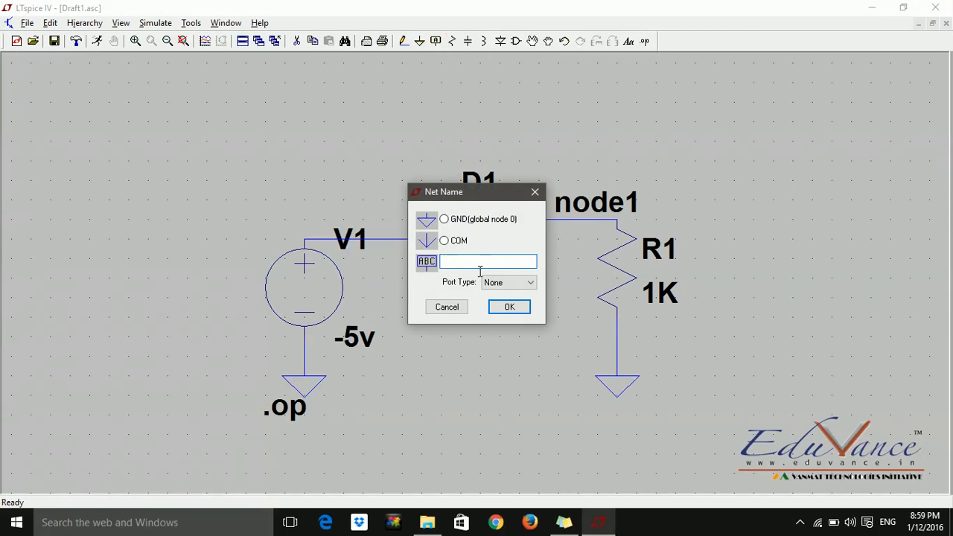
{"action": "type", "text": "v"}
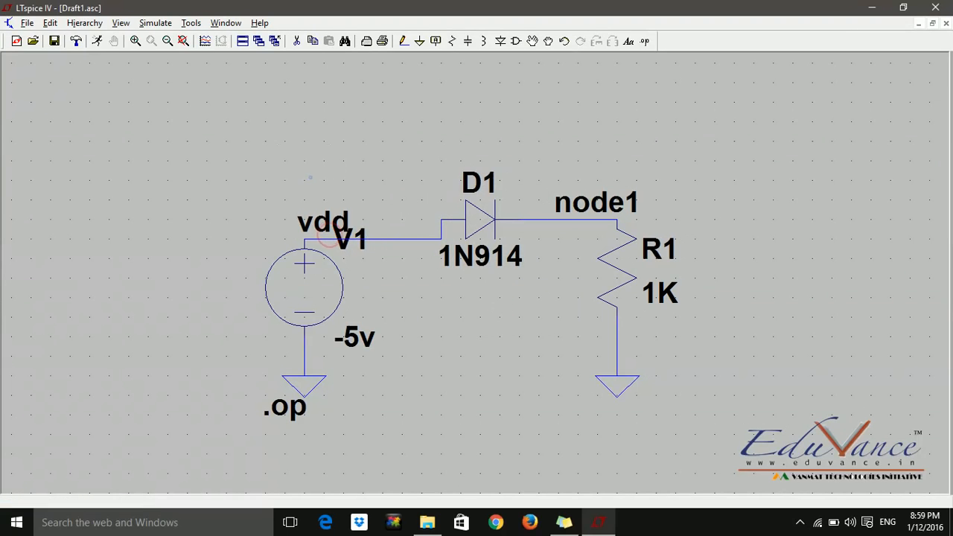
{"action": "mouse_move", "coordinate": [100, 41]}
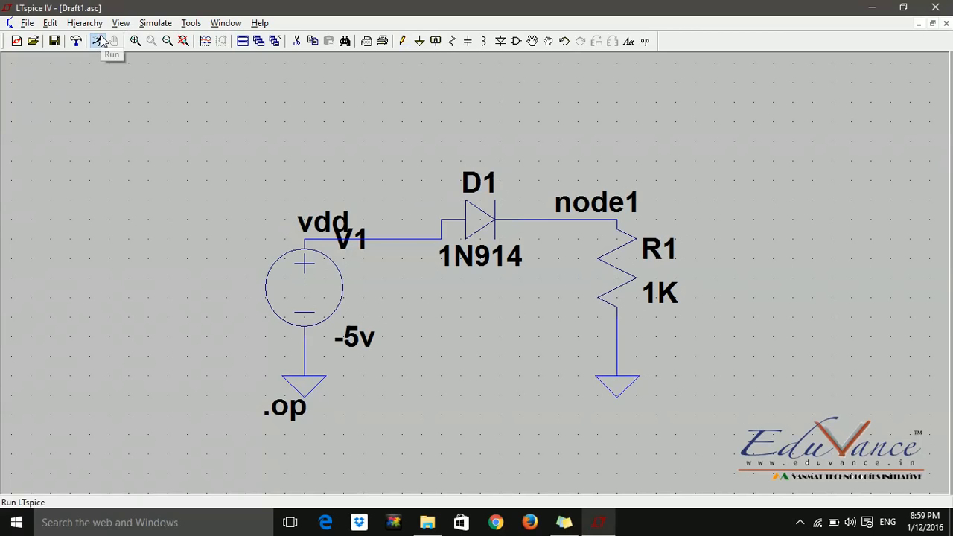
Rerun the -5 V operating point, highlight the -2.525e-009 diode current, and close the results.
{"action": "left_click", "coordinate": [102, 41]}
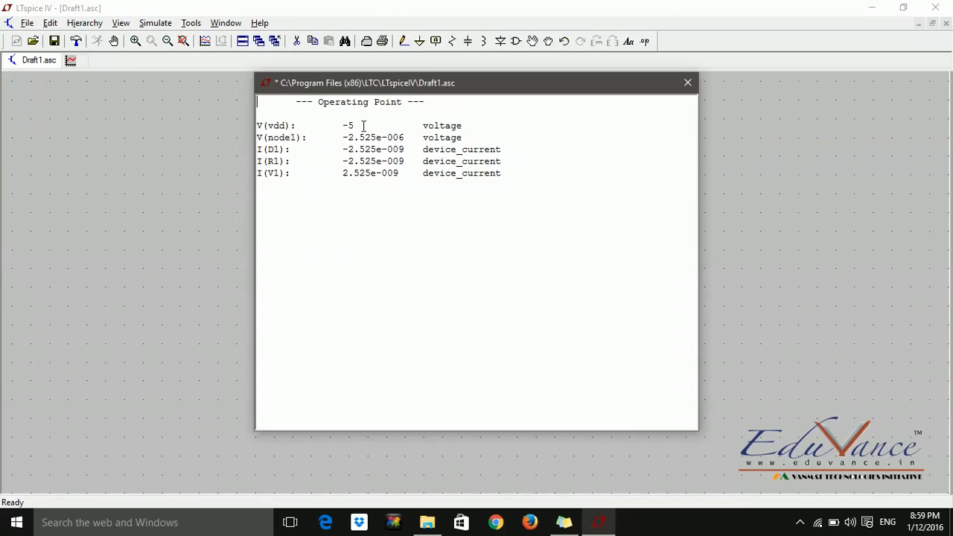
{"action": "double_click", "coordinate": [357, 136]}
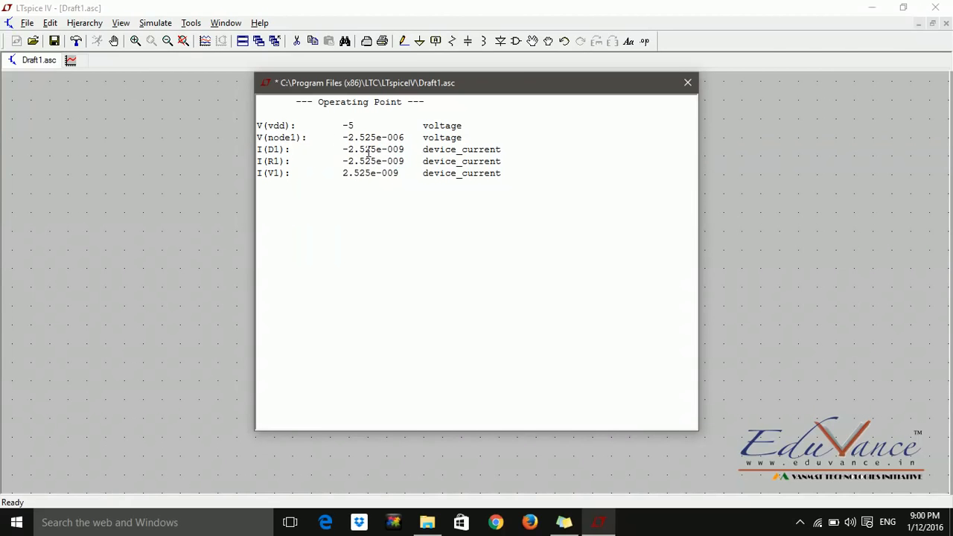
{"action": "double_click", "coordinate": [395, 149]}
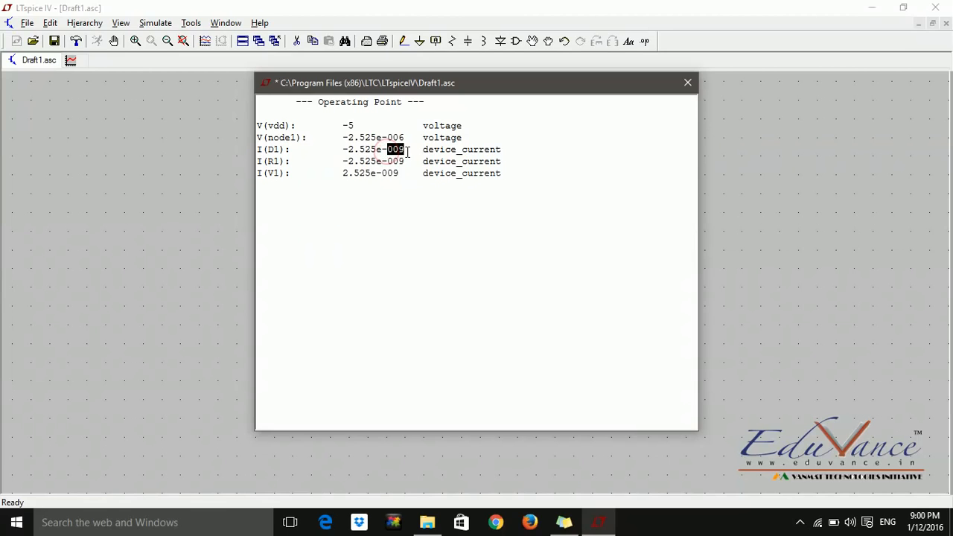
{"action": "mouse_move", "coordinate": [407, 184]}
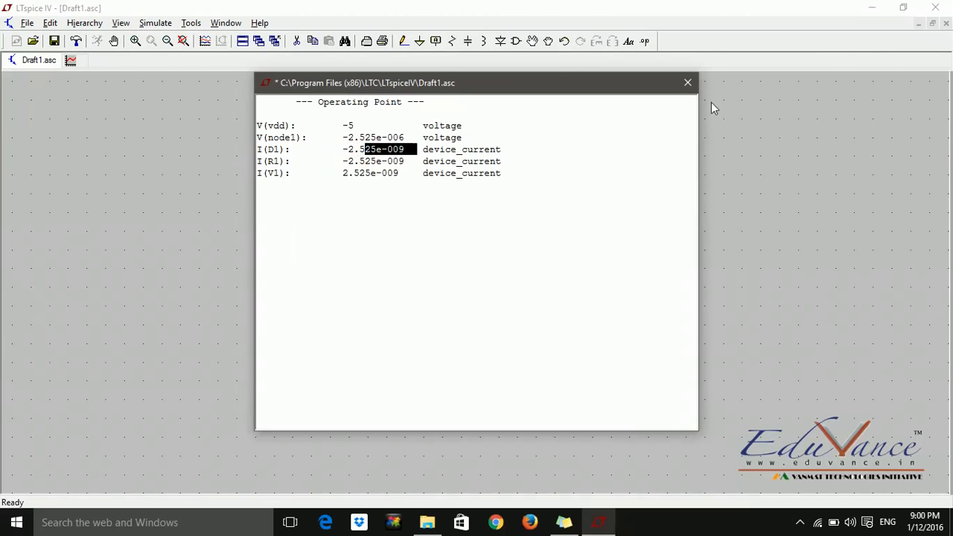
{"action": "left_click", "coordinate": [686, 81]}
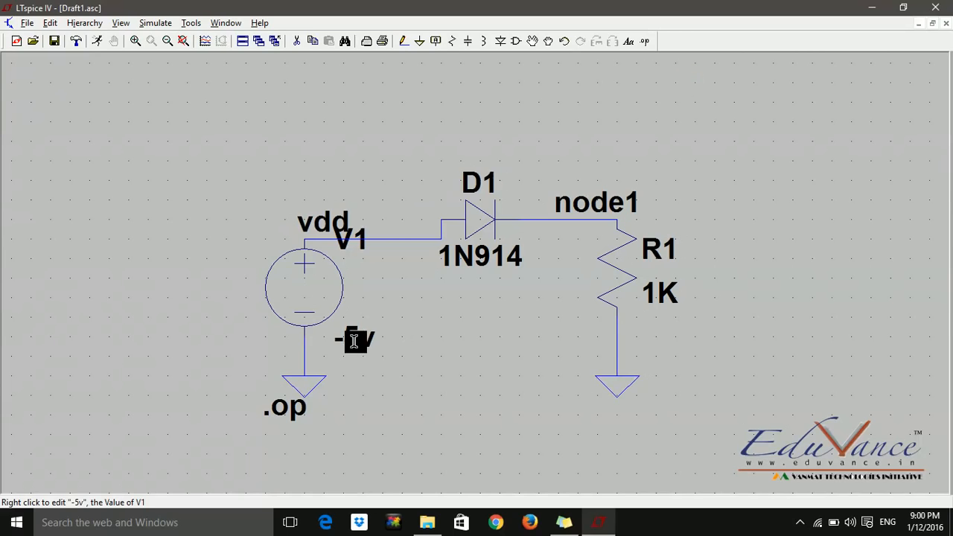
Change V1 to 5v and rerun the operating point, giving a 4.3 mA diode current.
{"action": "right_click", "coordinate": [355, 340]}
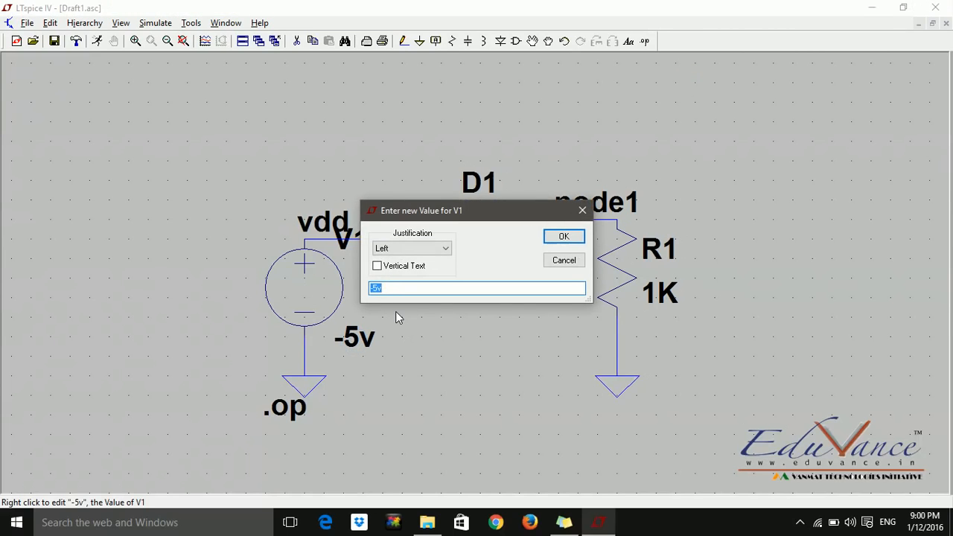
{"action": "type", "text": "5v"}
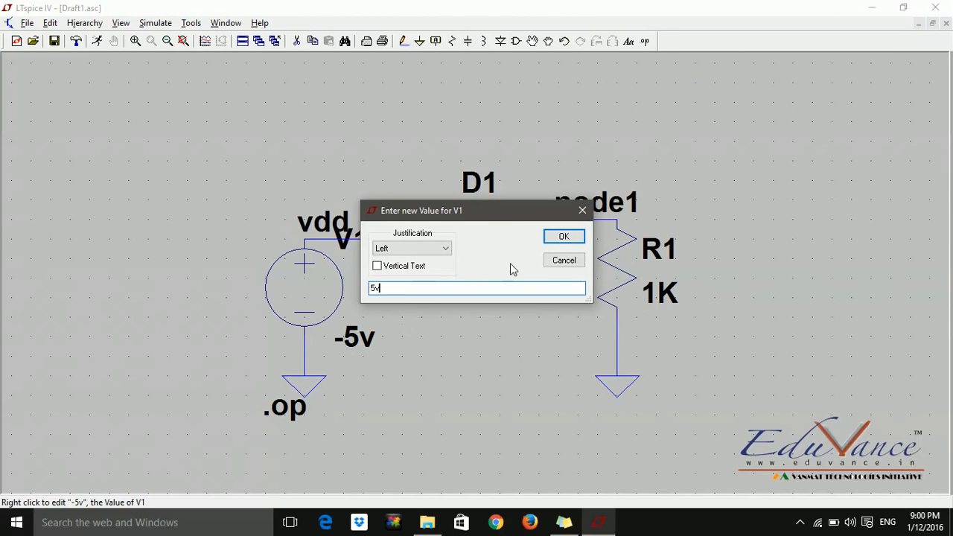
{"action": "left_click", "coordinate": [564, 236]}
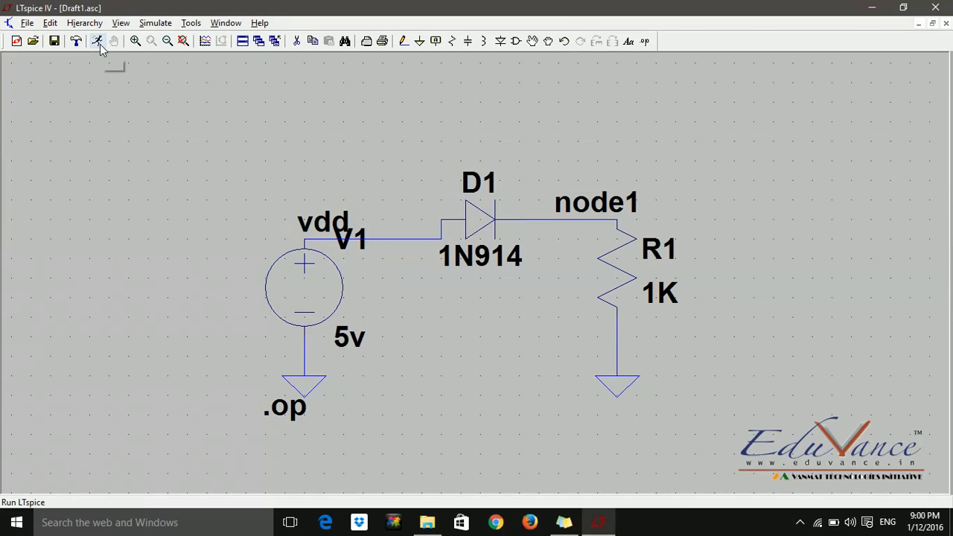
{"action": "left_click", "coordinate": [98, 41]}
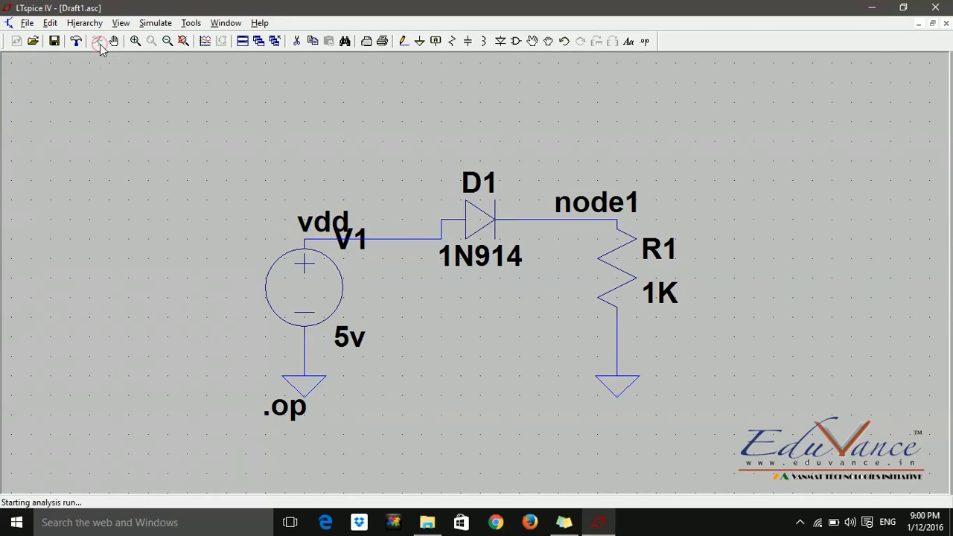
{"action": "left_click", "coordinate": [100, 41]}
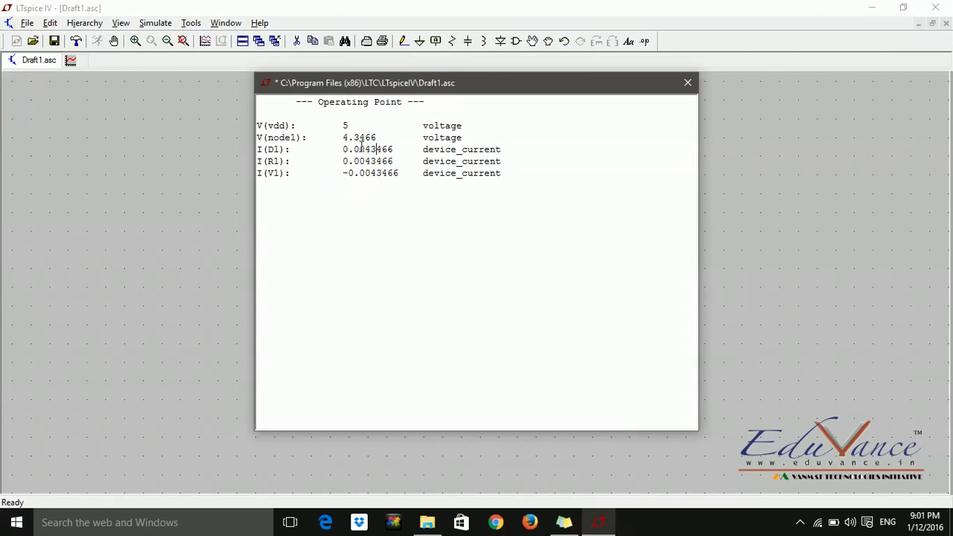
{"action": "mouse_move", "coordinate": [357, 135]}
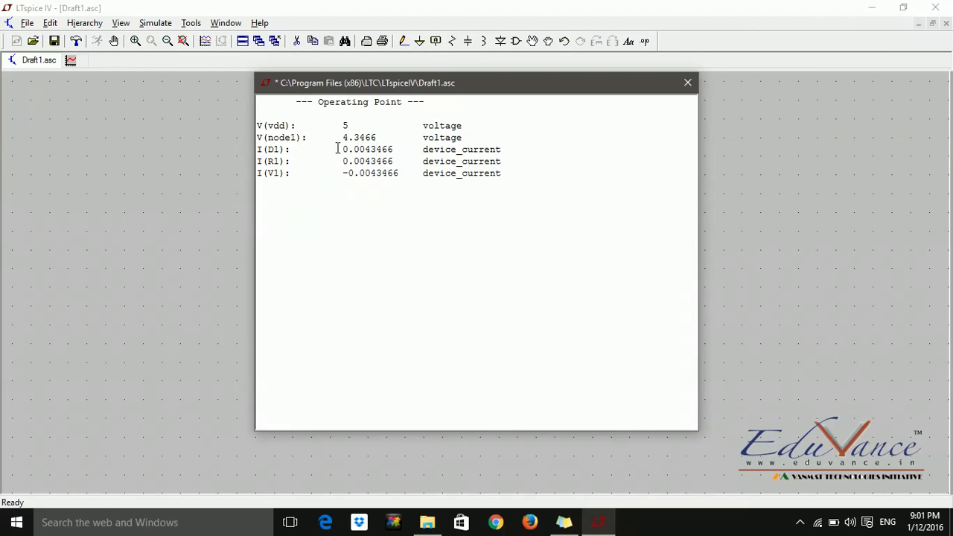
{"action": "mouse_move", "coordinate": [390, 162]}
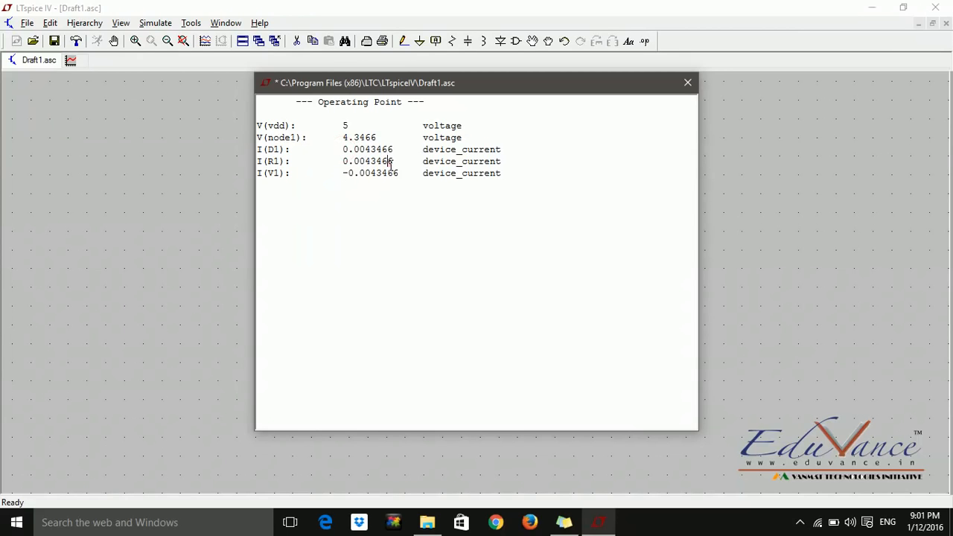
{"action": "mouse_move", "coordinate": [372, 149]}
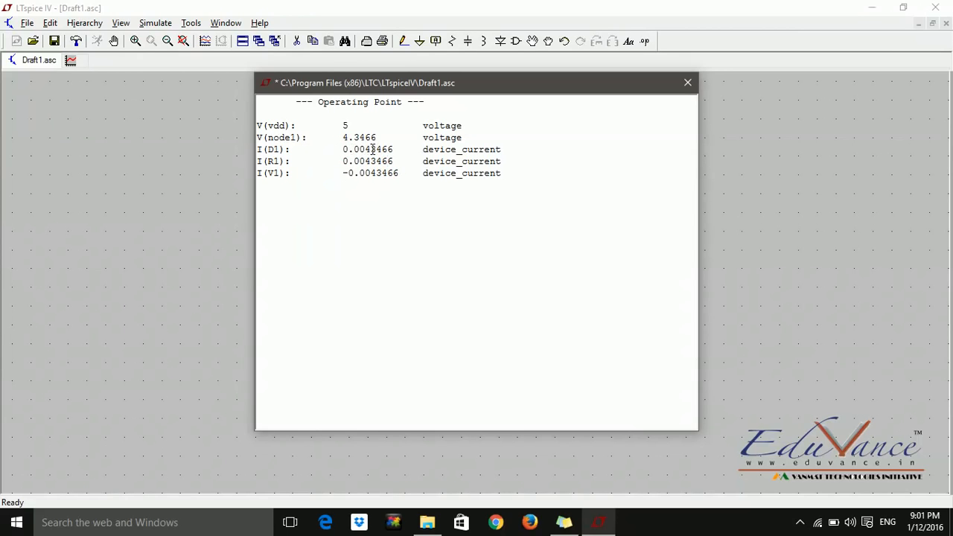
{"action": "mouse_move", "coordinate": [564, 123]}
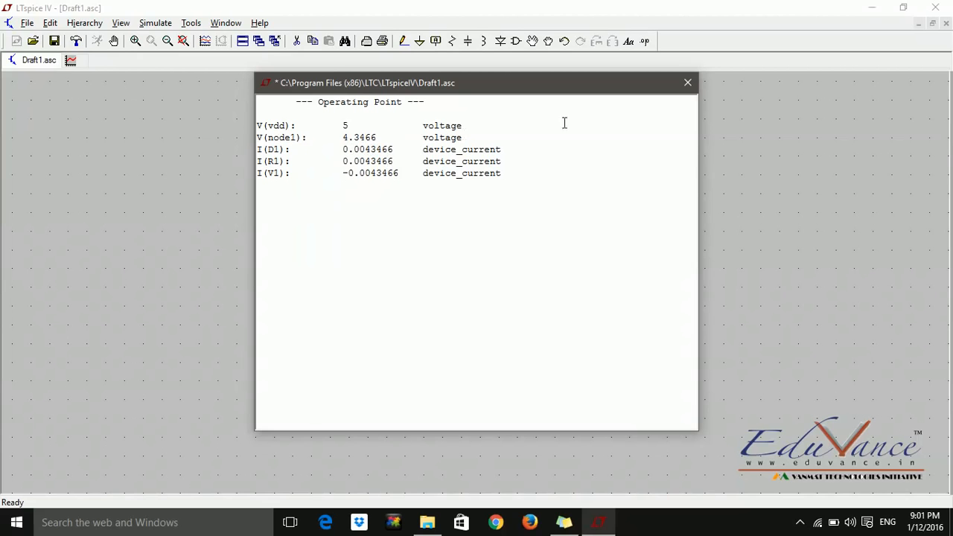
{"action": "mouse_move", "coordinate": [686, 82]}
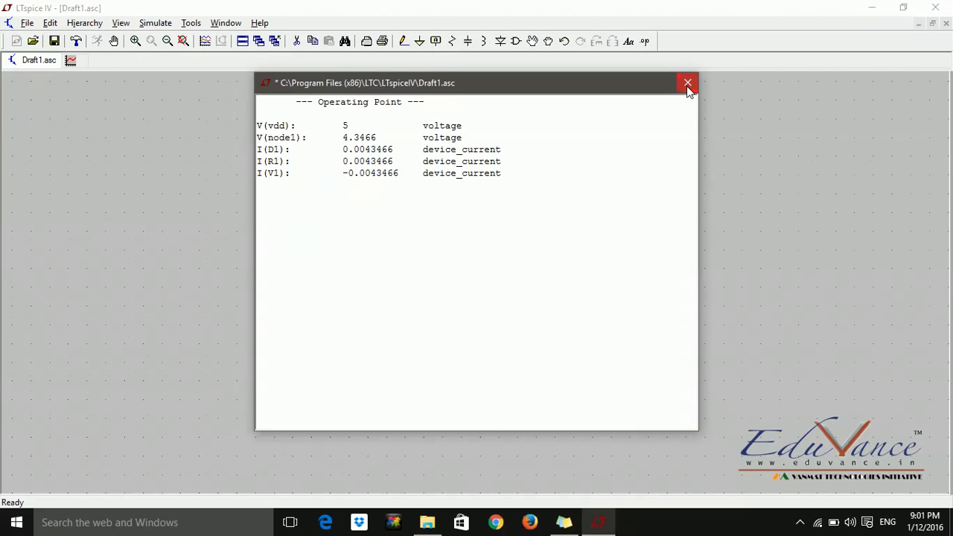
Set V1 to 0.9v, highlight the 0.000361705 A diode current, and close the results.
{"action": "left_click", "coordinate": [686, 82]}
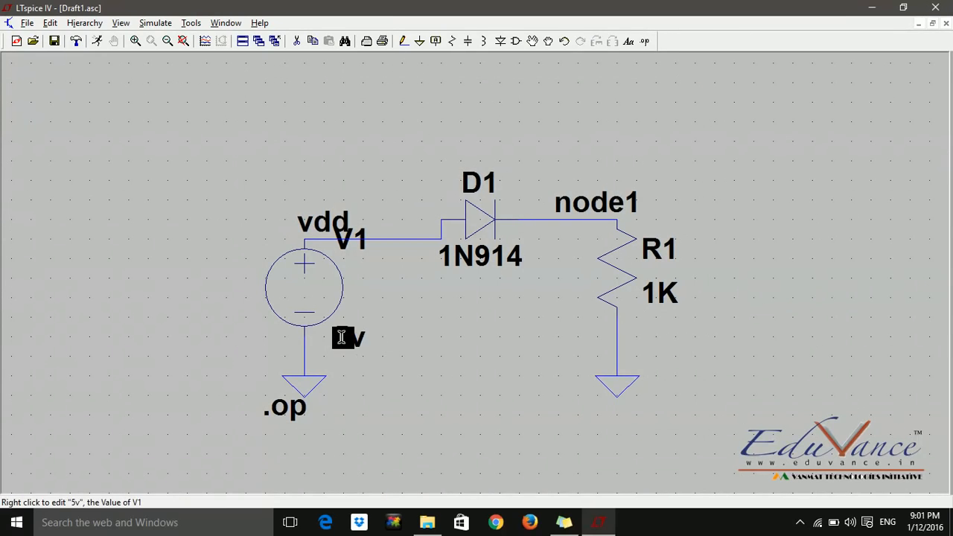
{"action": "right_click", "coordinate": [349, 337]}
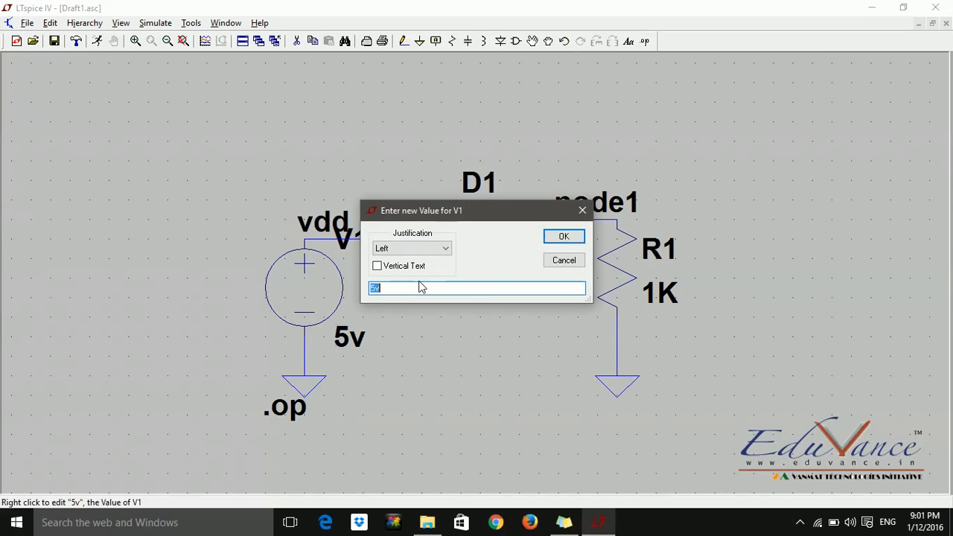
{"action": "type", "text": "v"}
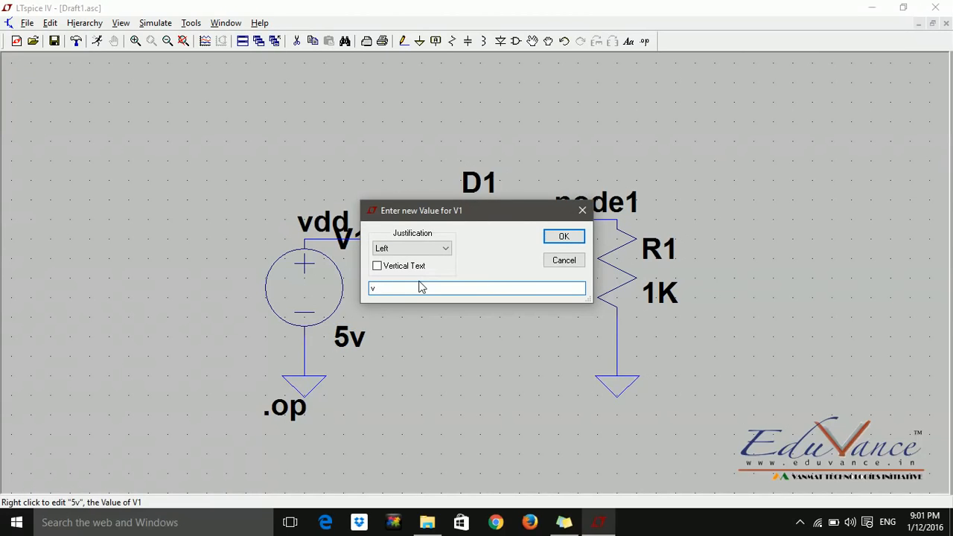
{"action": "type", "text": "0.5"}
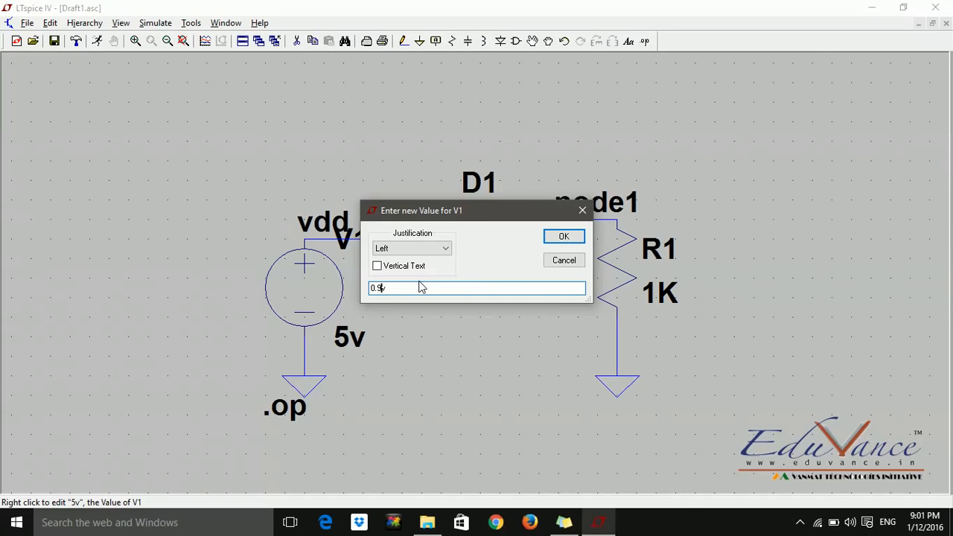
{"action": "left_click", "coordinate": [564, 236]}
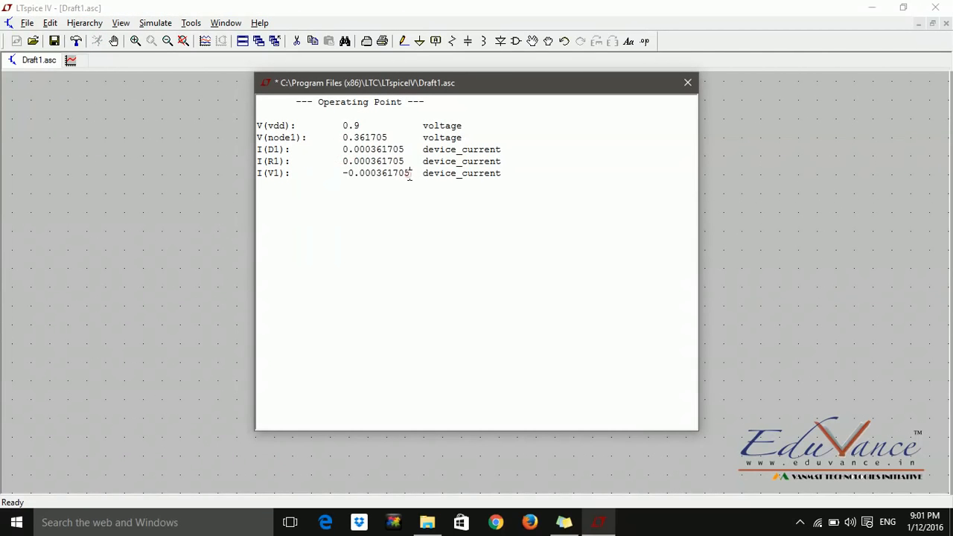
{"action": "double_click", "coordinate": [372, 149]}
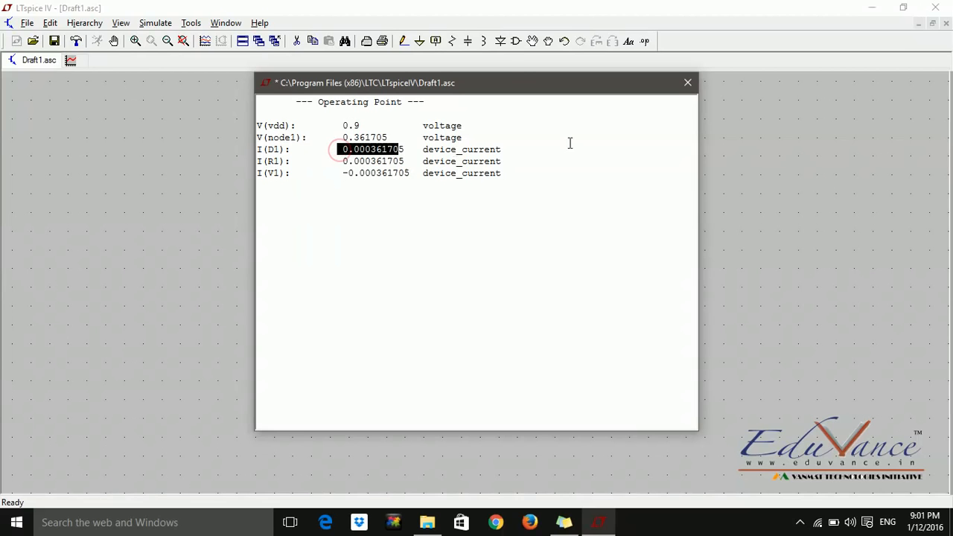
{"action": "left_click", "coordinate": [686, 82]}
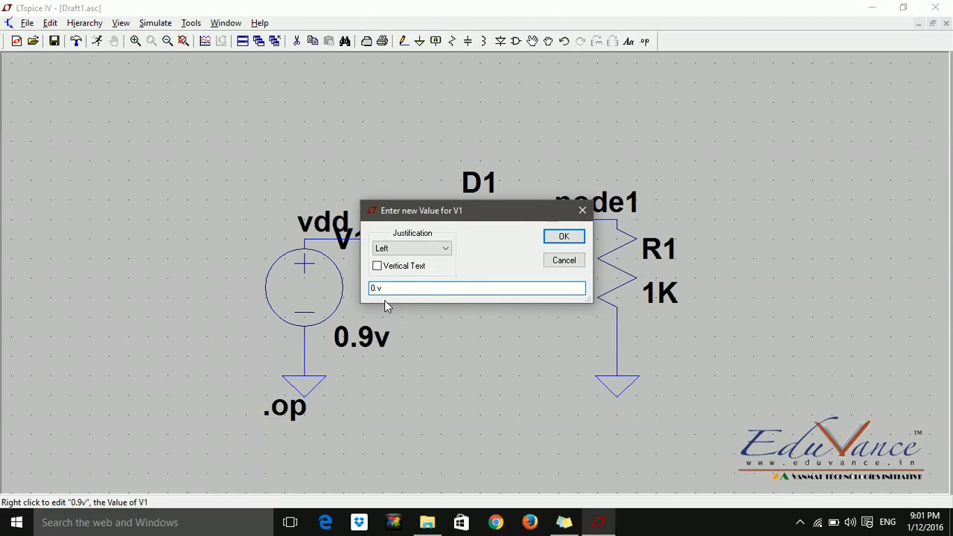
Confirm V1 at 0.5v, run the operating point, highlight the 5.0816e-005 diode current, and close the results.
{"action": "left_click", "coordinate": [563, 236]}
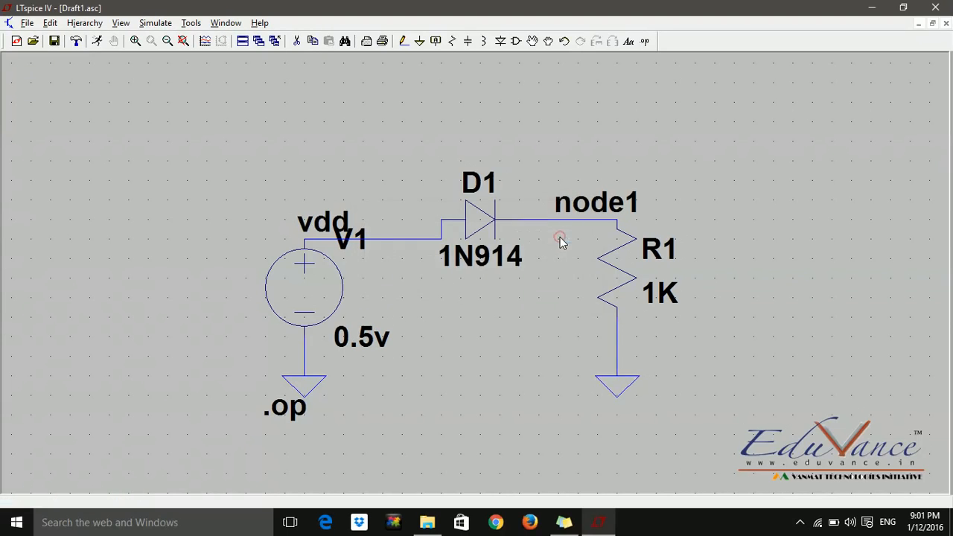
{"action": "left_click", "coordinate": [96, 41]}
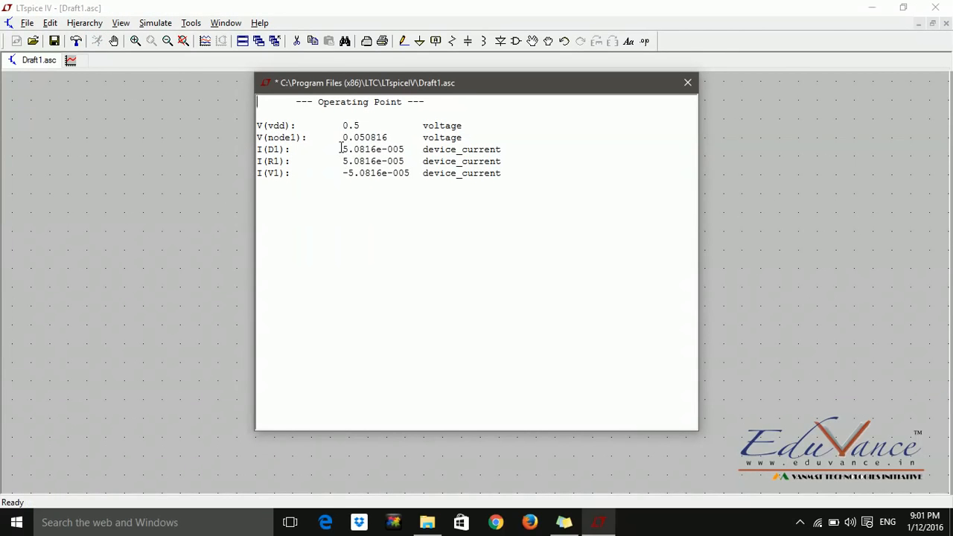
{"action": "double_click", "coordinate": [372, 149]}
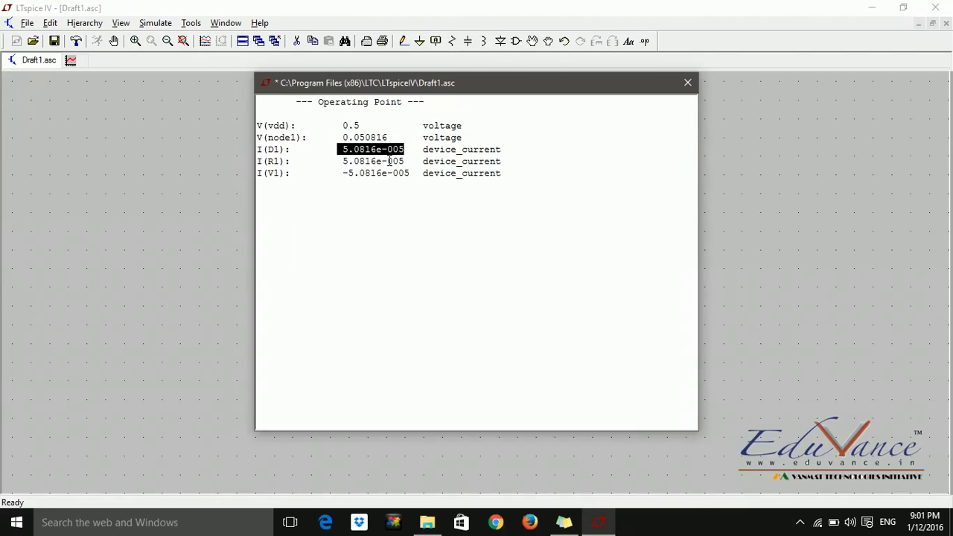
{"action": "mouse_move", "coordinate": [707, 95]}
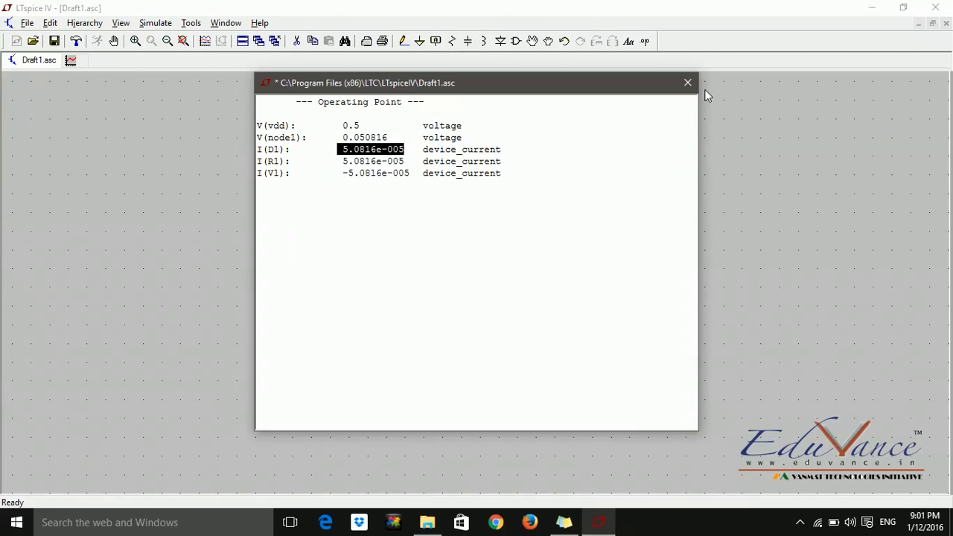
{"action": "left_click", "coordinate": [686, 82]}
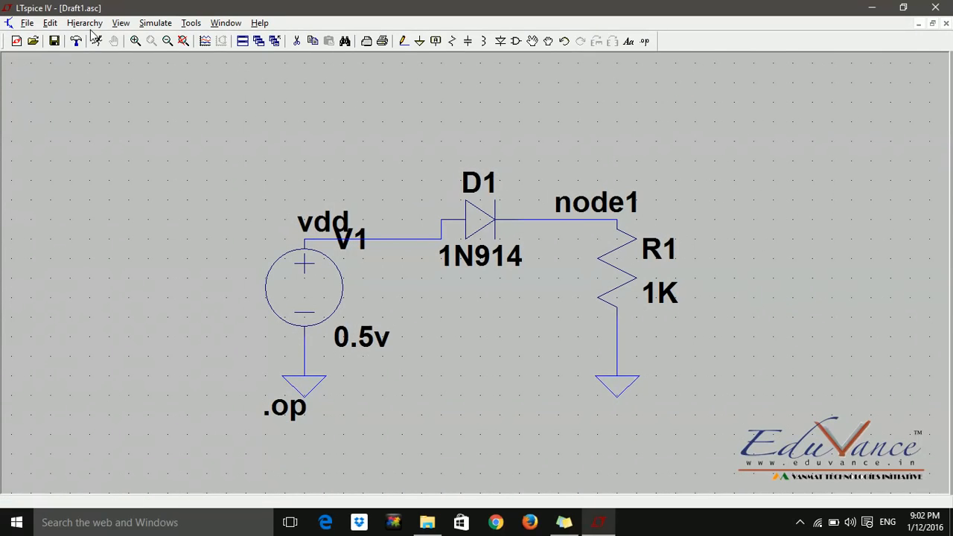
{"action": "mouse_move", "coordinate": [387, 363]}
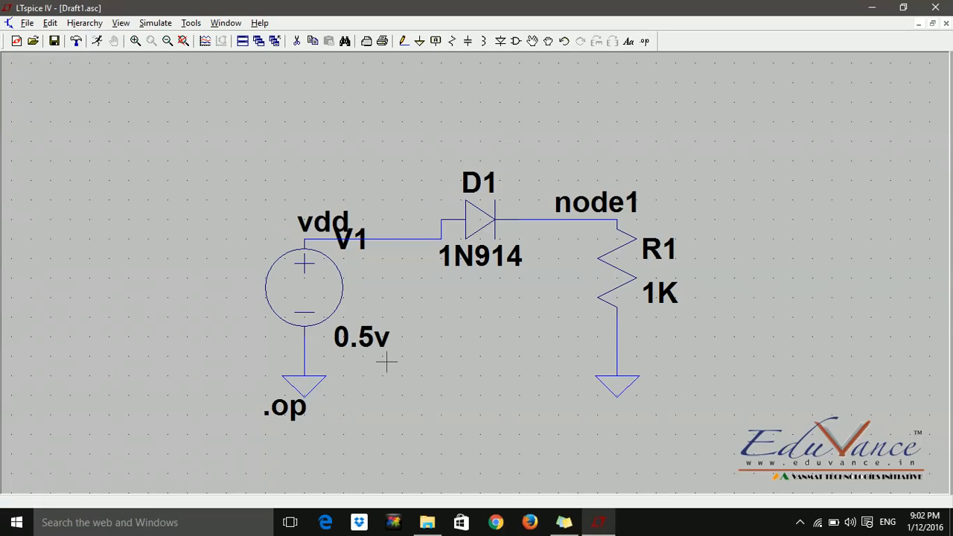